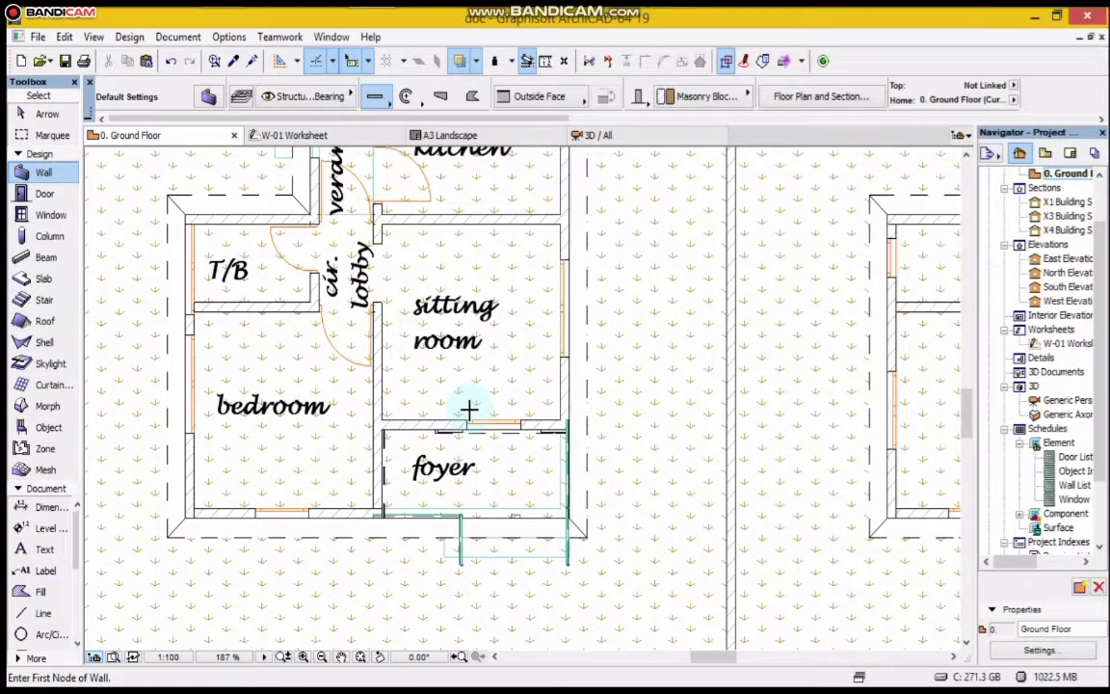
pyautogui.moveTo(470, 408)
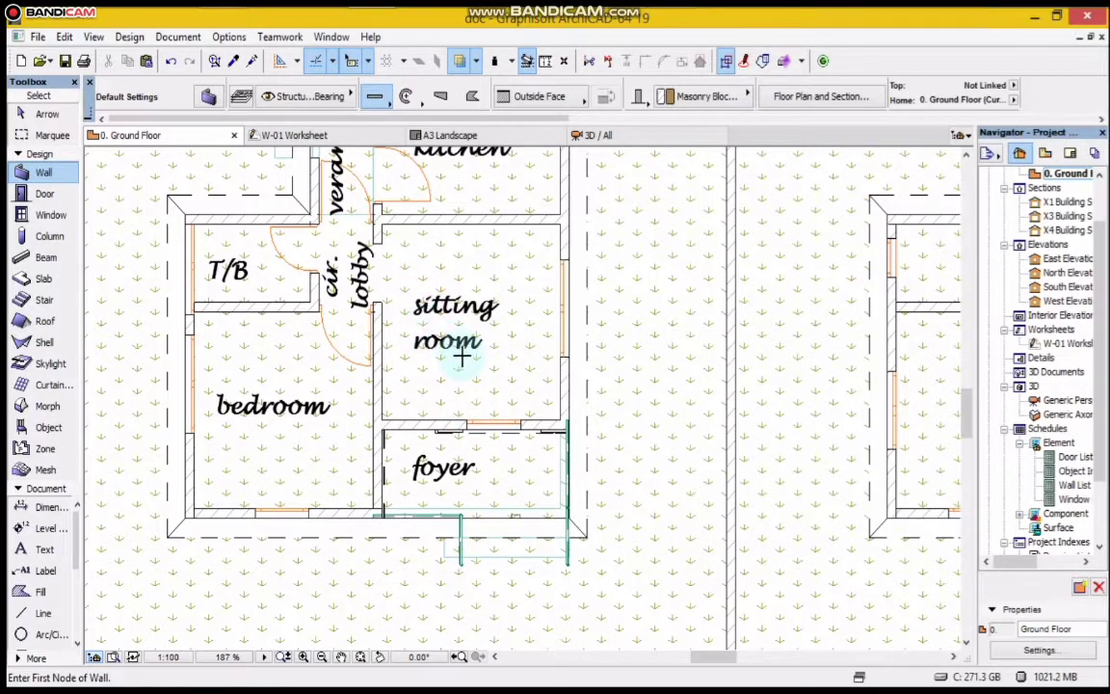
pyautogui.moveTo(210, 235)
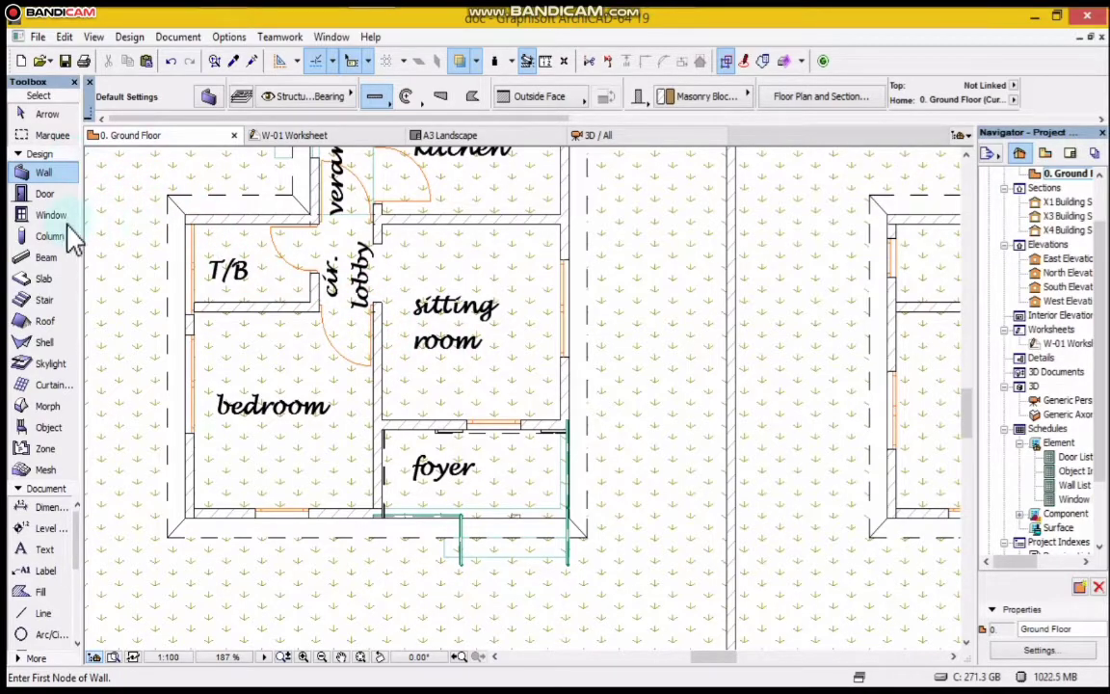
pyautogui.moveTo(48, 202)
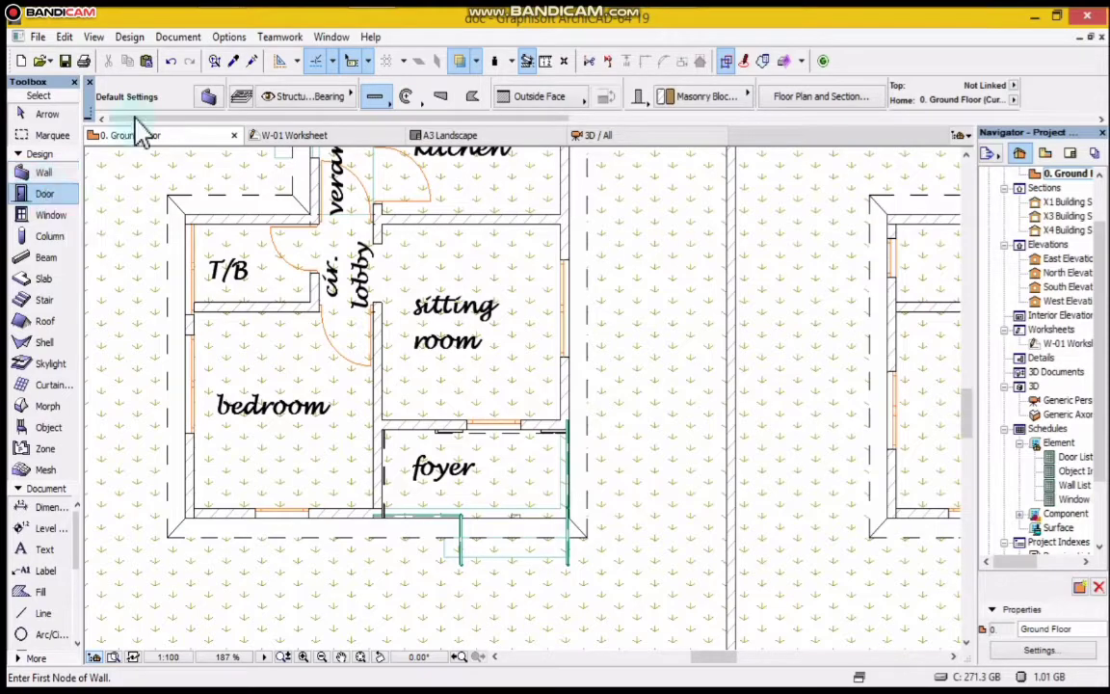
# Step: Activate the Door tool so the default 900 × 2100 door is ready to place
pyautogui.click(44, 193)
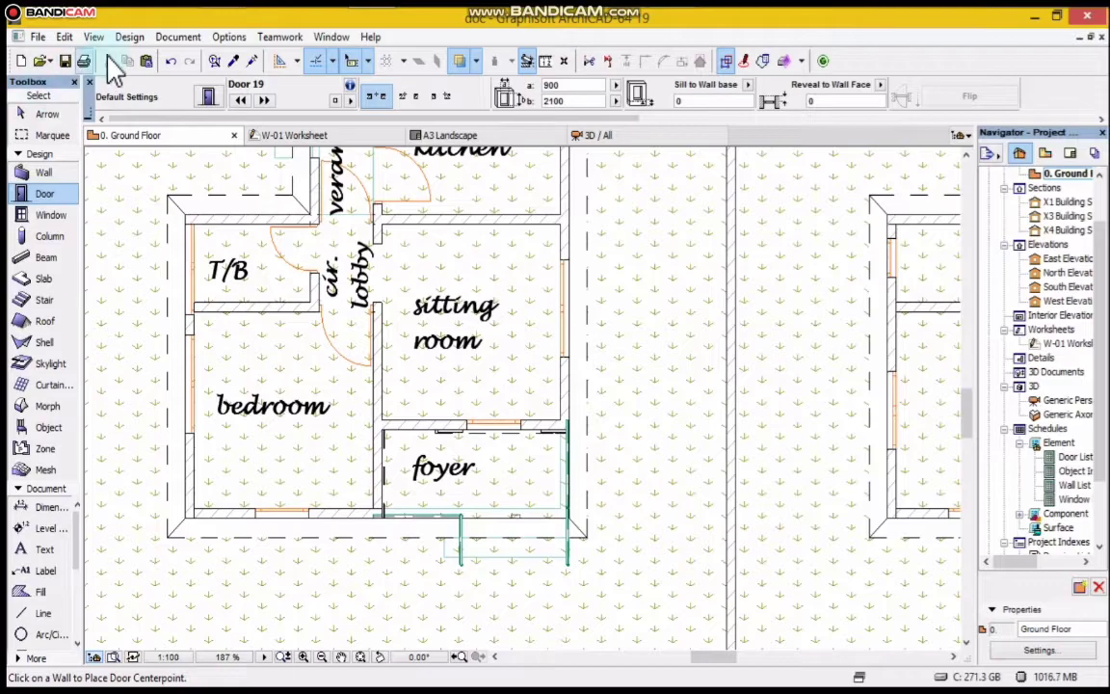
# Step: Switch from the ground floor plan to the 3D / All window of the house
pyautogui.click(127, 36)
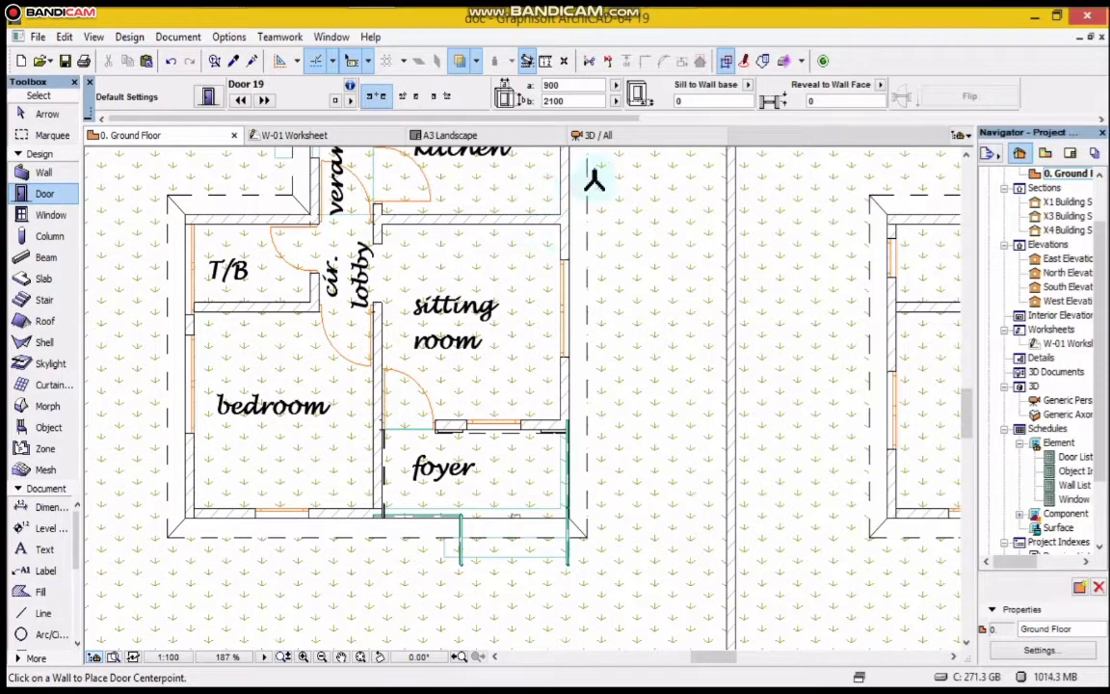
pyautogui.click(595, 135)
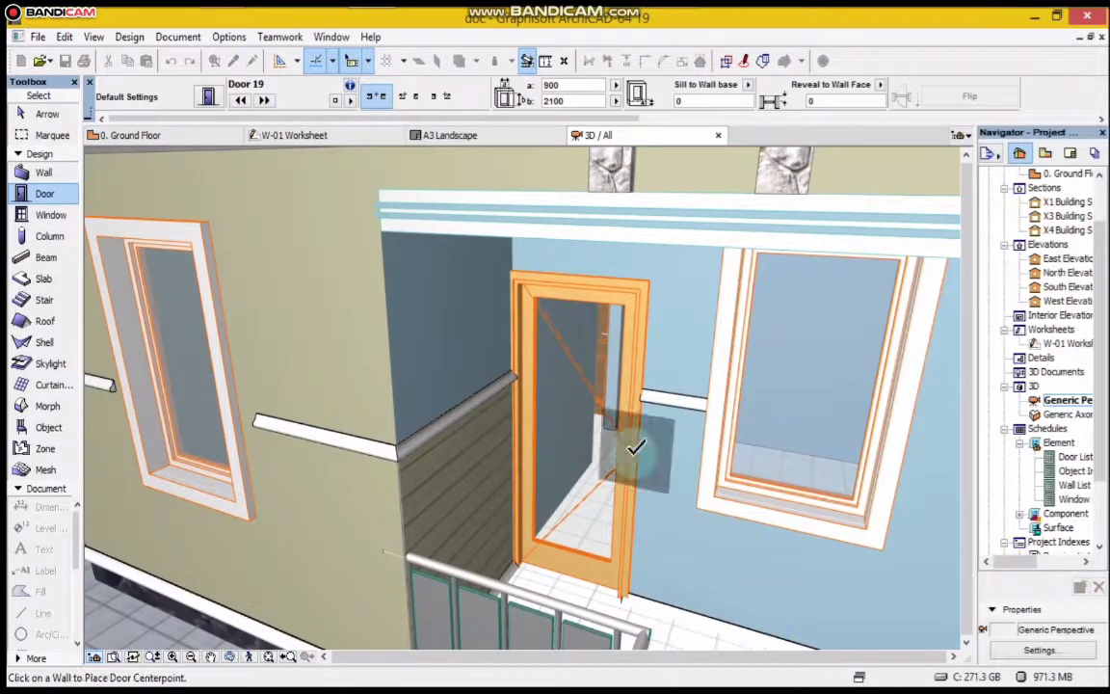
pyautogui.moveTo(632, 470)
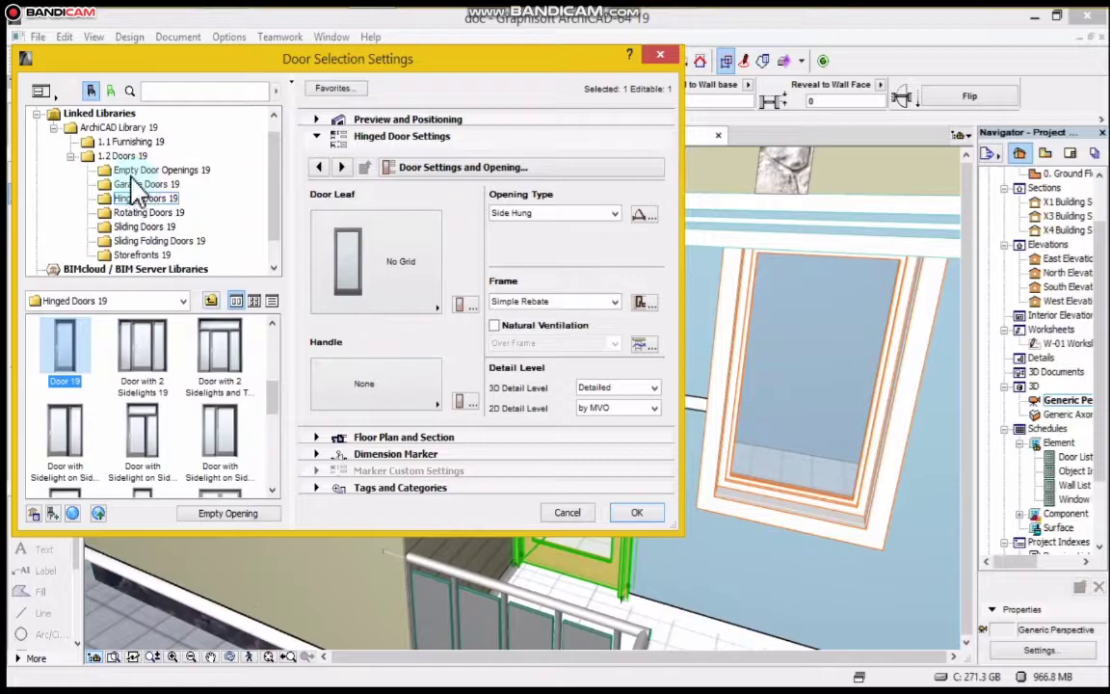
pyautogui.click(162, 170)
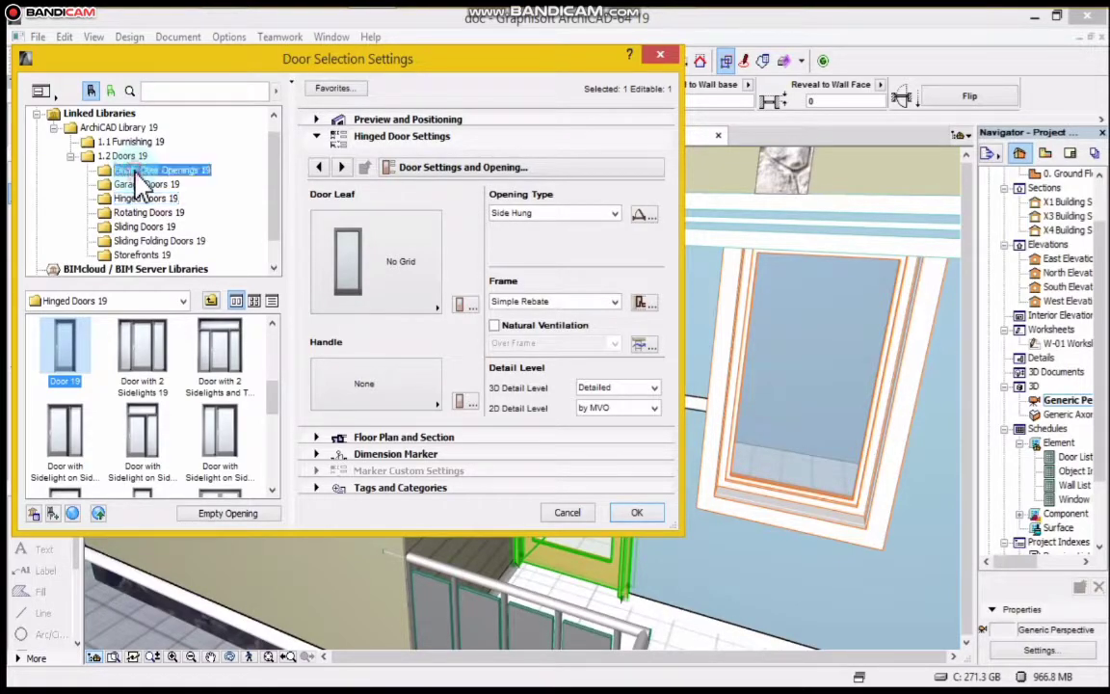
pyautogui.click(161, 170)
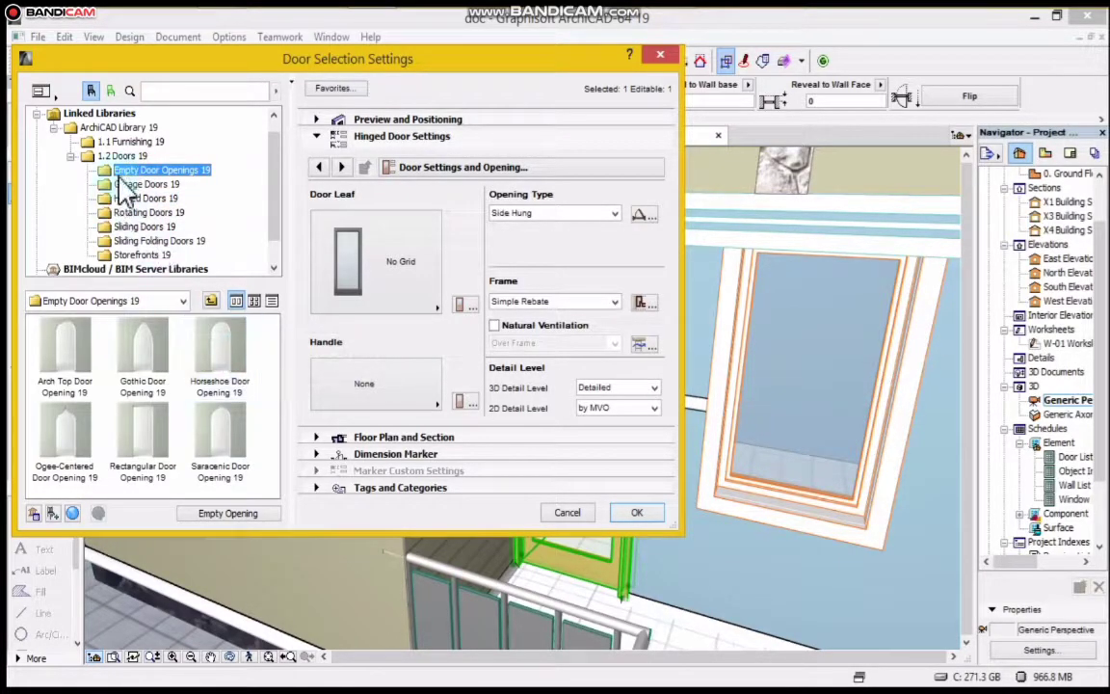
pyautogui.click(146, 185)
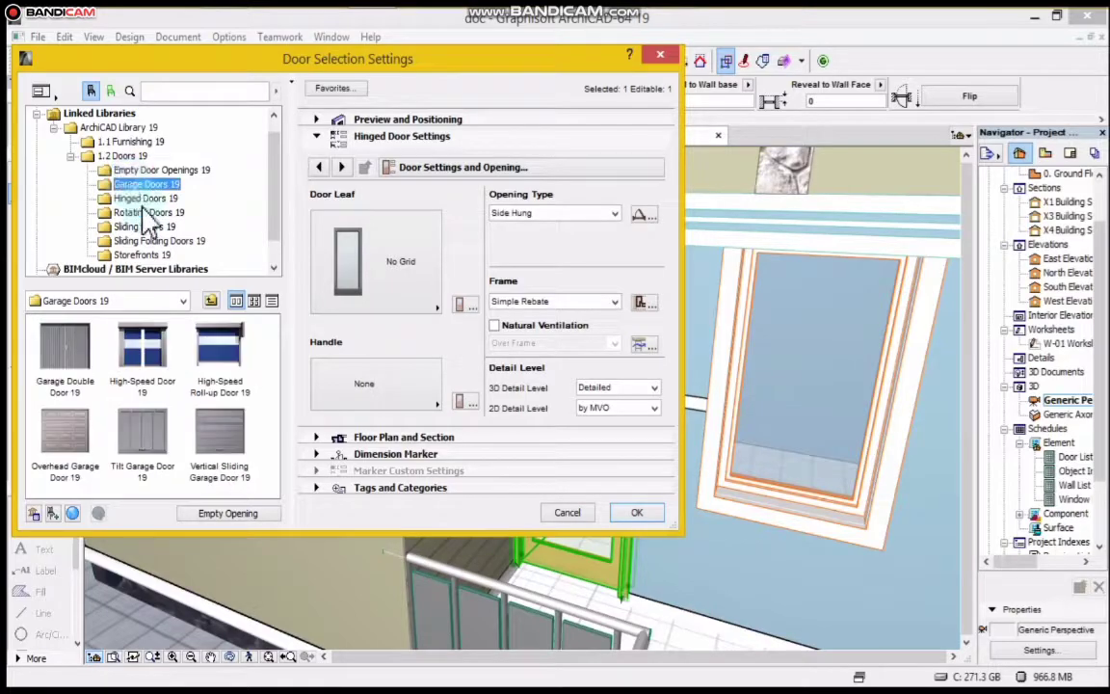
pyautogui.click(146, 196)
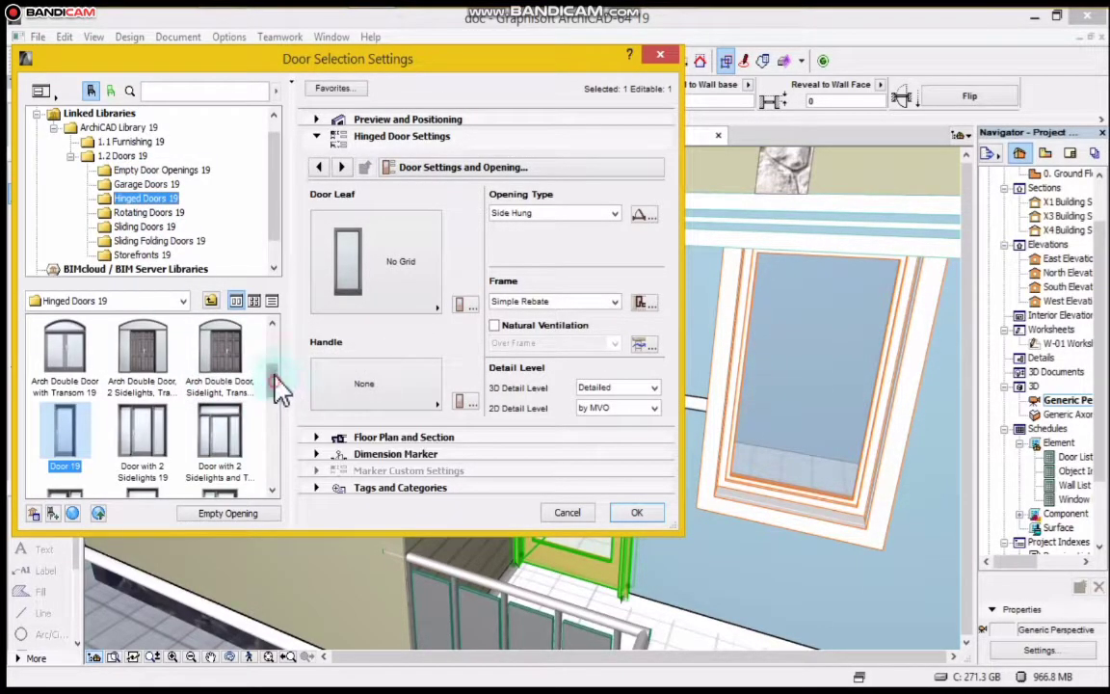
pyautogui.scroll(-3)
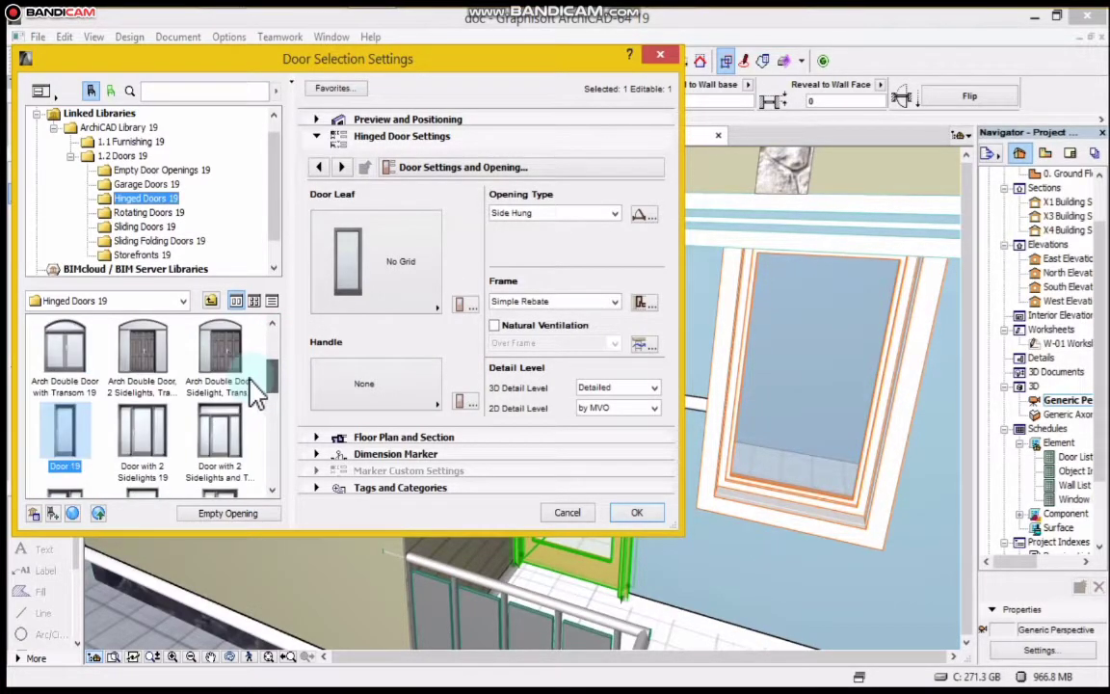
pyautogui.scroll(-3)
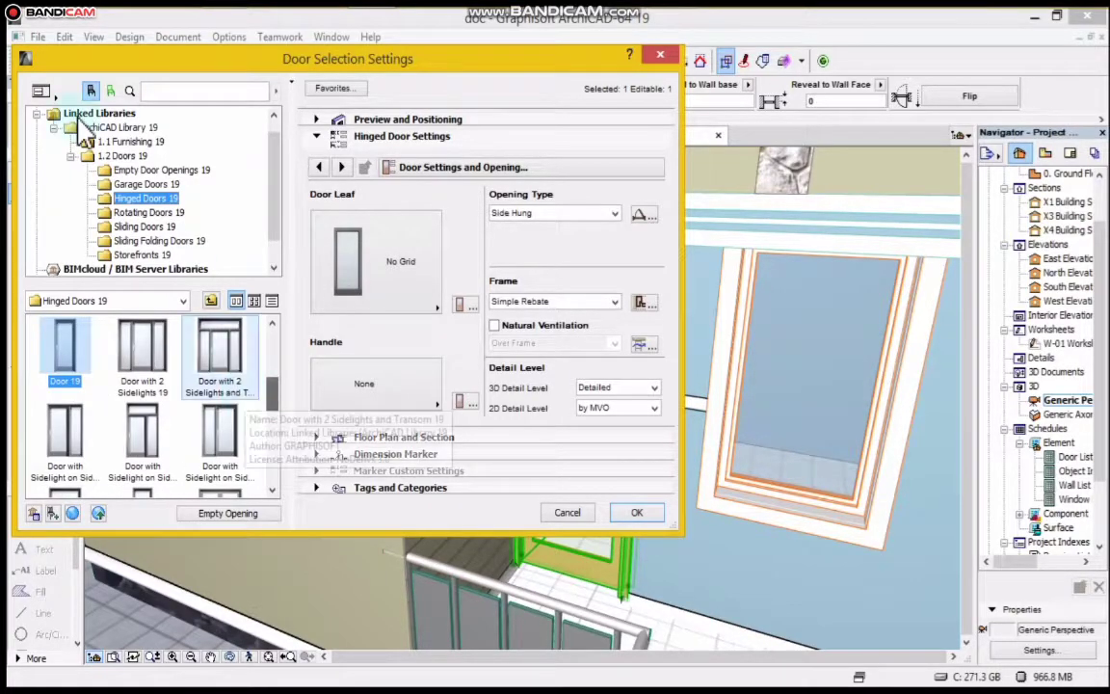
pyautogui.click(150, 212)
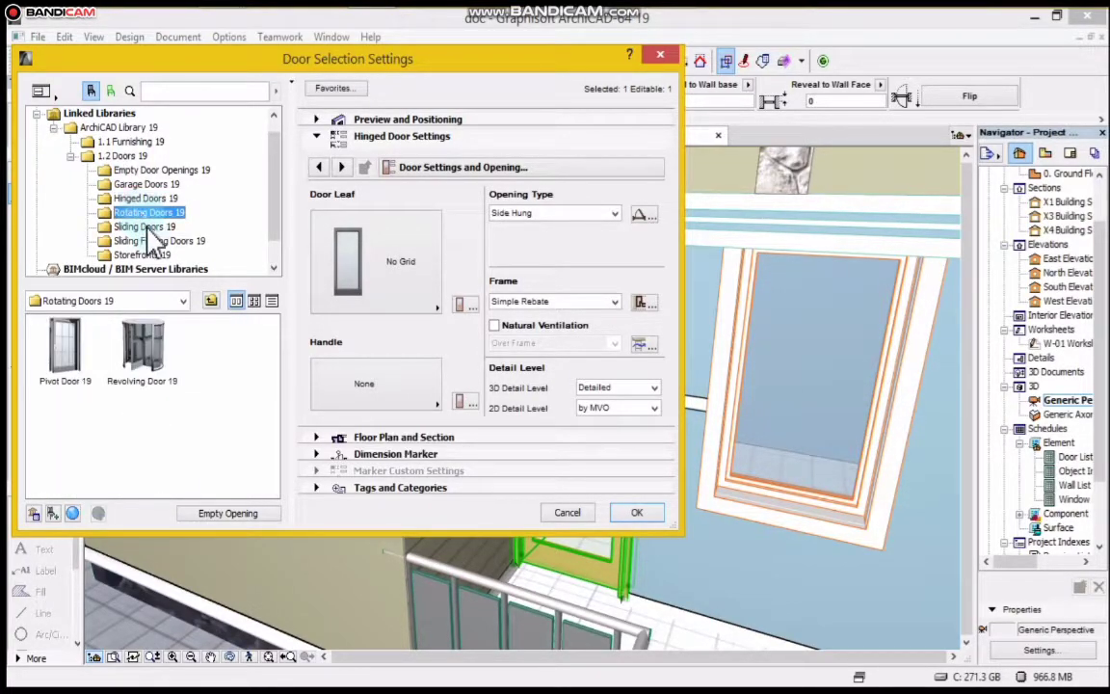
pyautogui.click(143, 225)
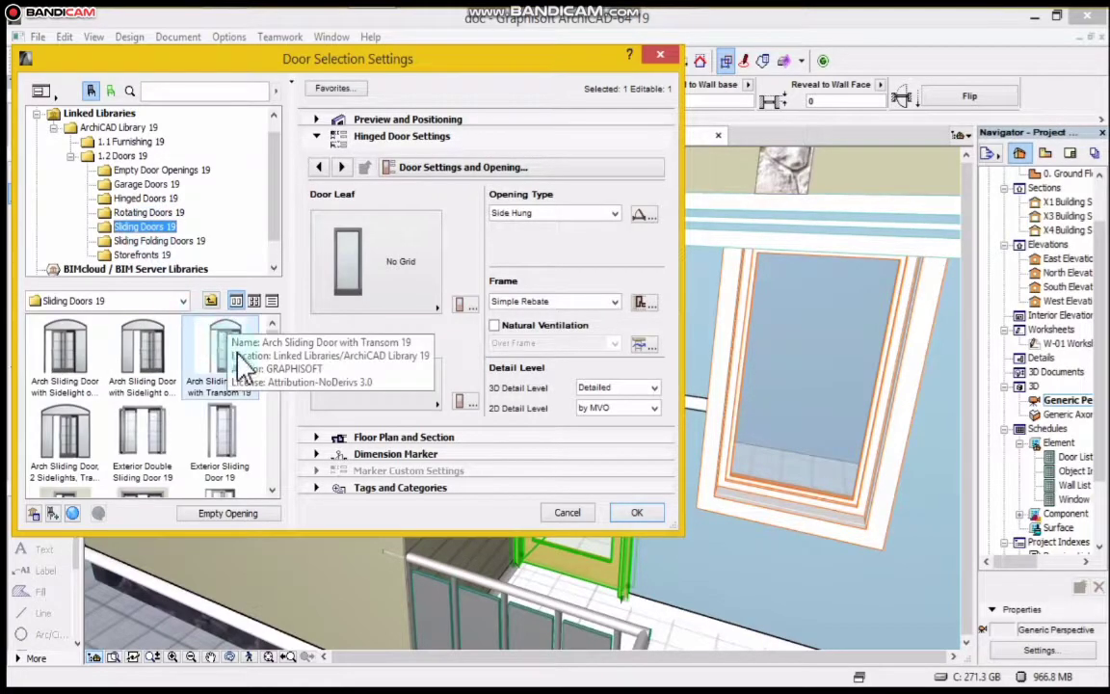
pyautogui.scroll(-3)
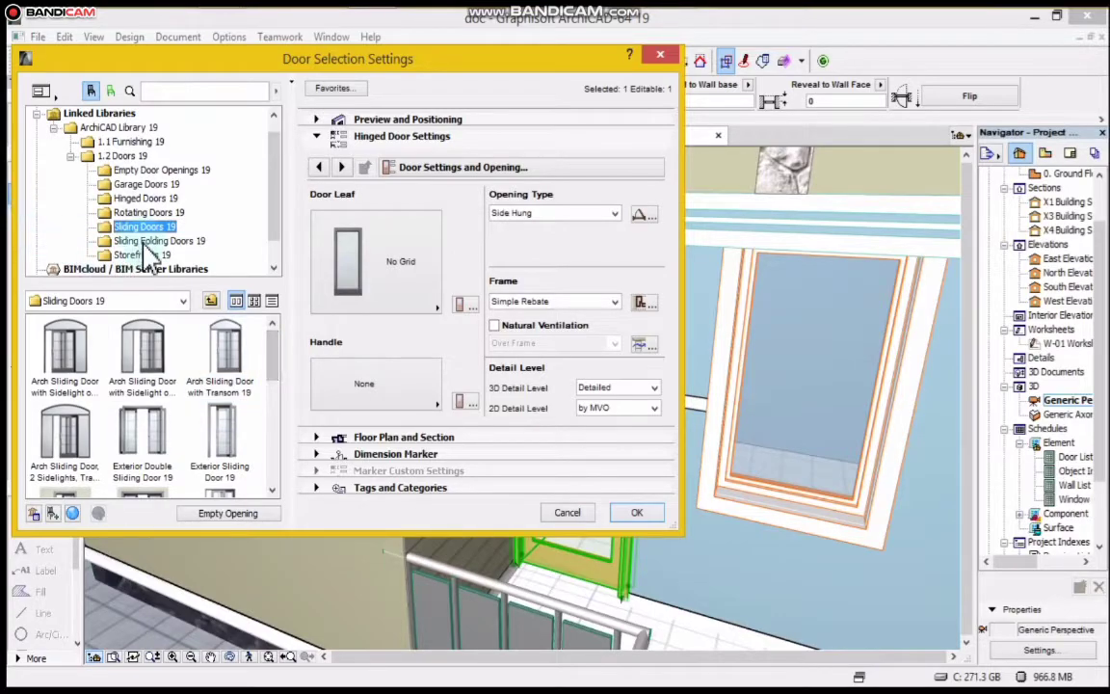
pyautogui.click(158, 239)
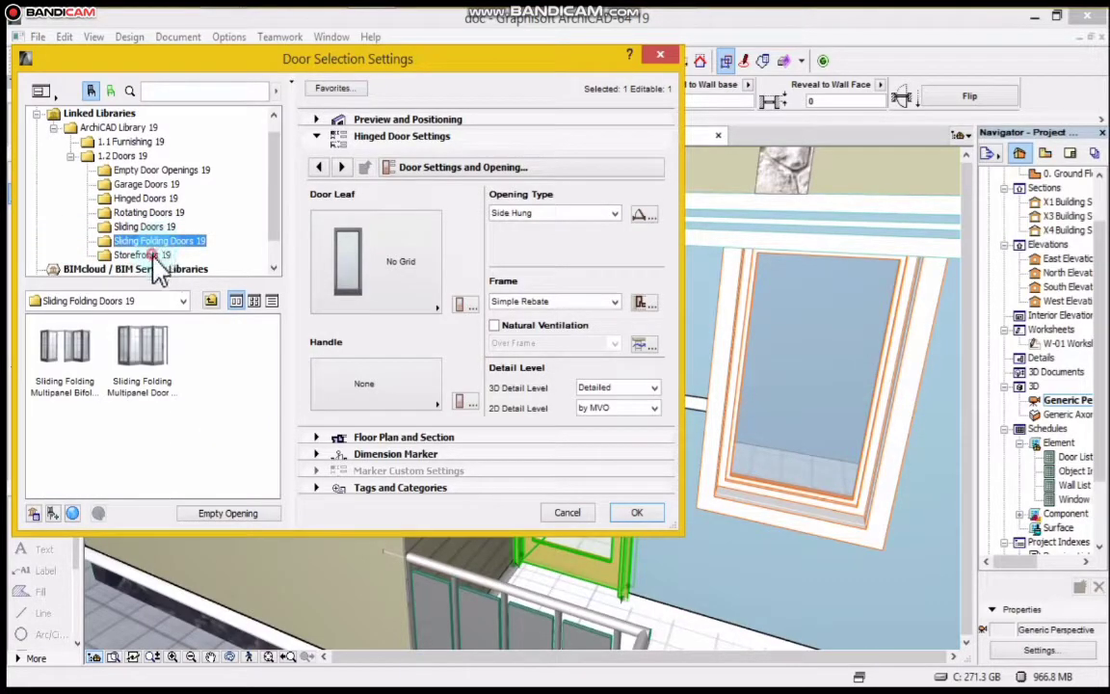
pyautogui.click(139, 254)
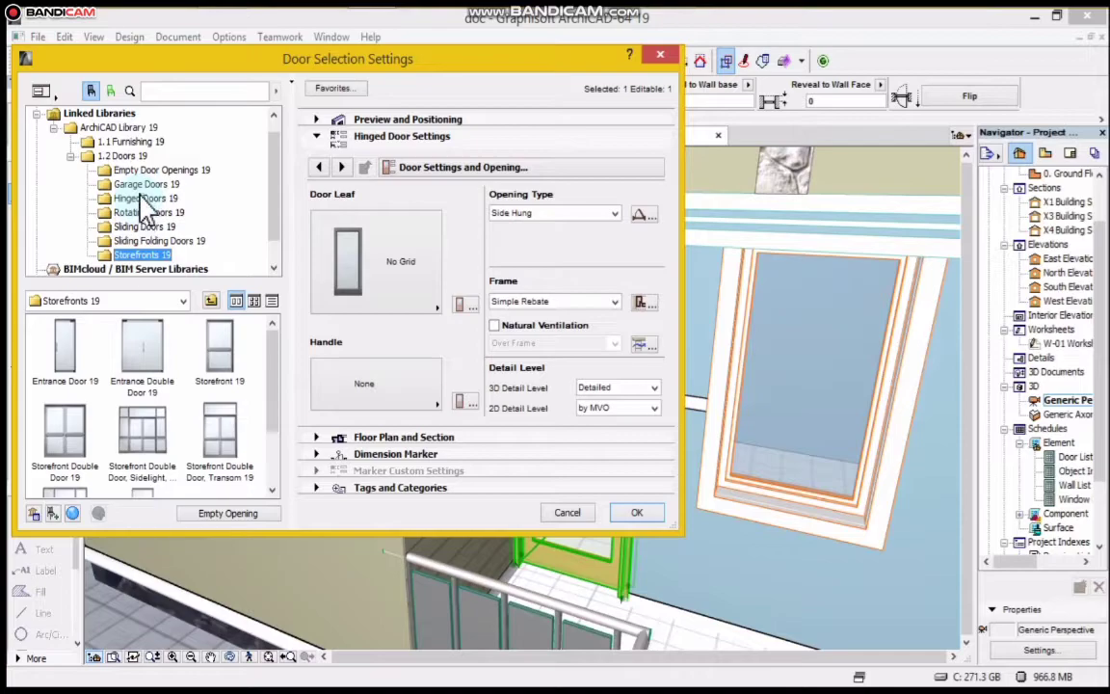
pyautogui.click(144, 196)
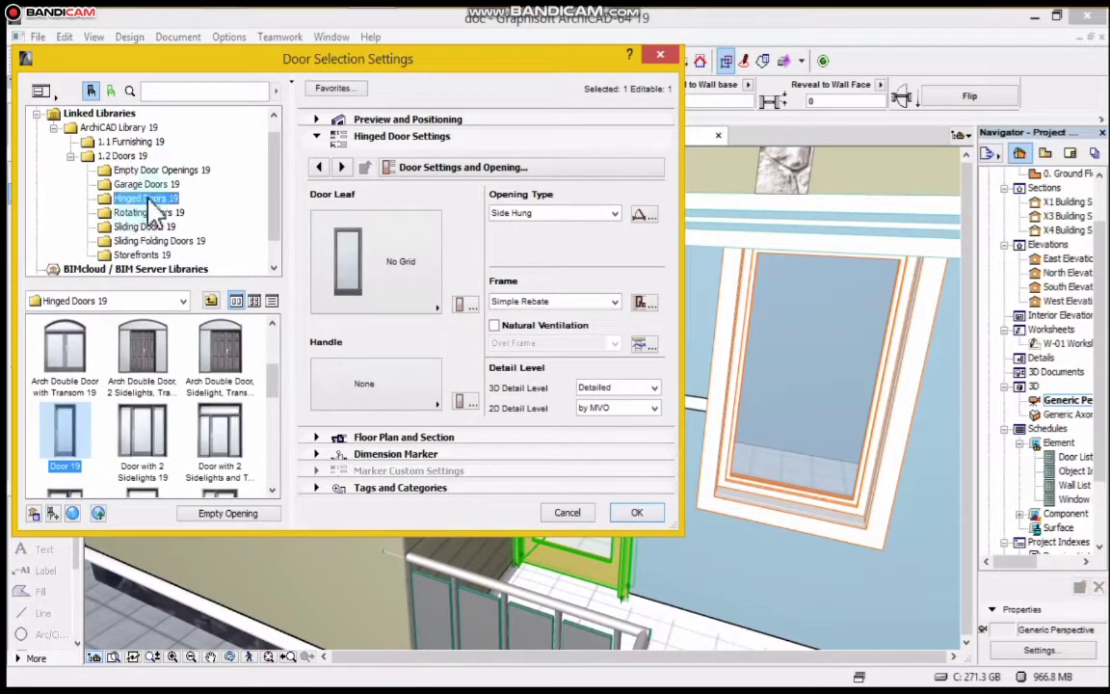
pyautogui.moveTo(220, 362)
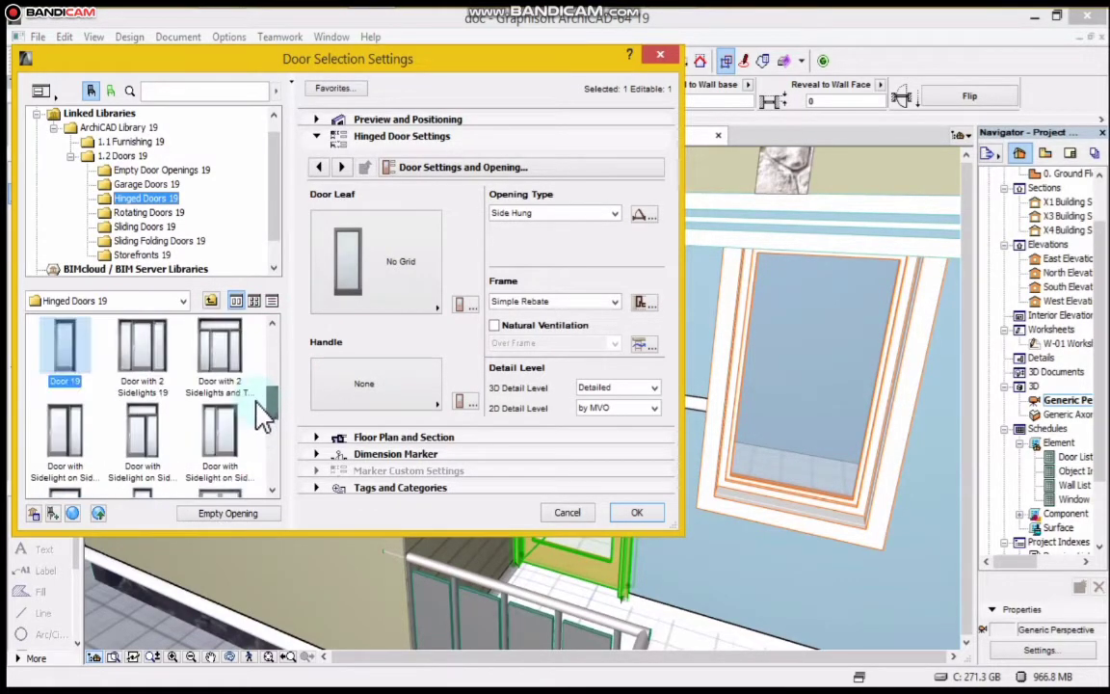
pyautogui.moveTo(142, 346)
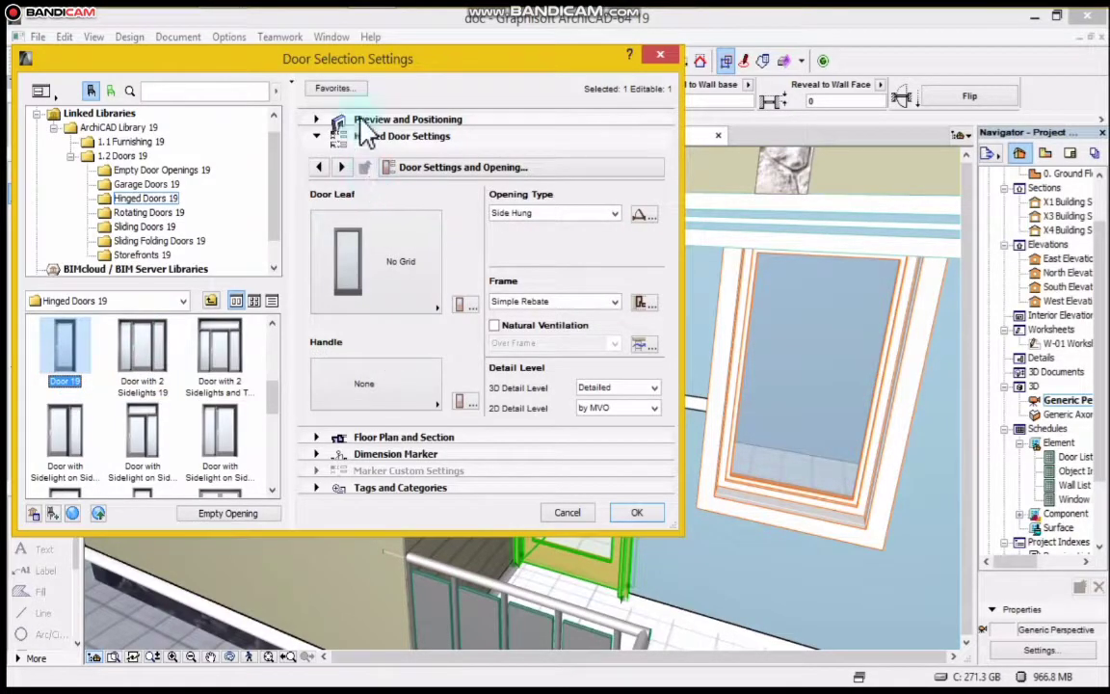
# Step: Review Door 19's 900 × 2100 size and positioning, then collapse that panel again
pyautogui.click(316, 135)
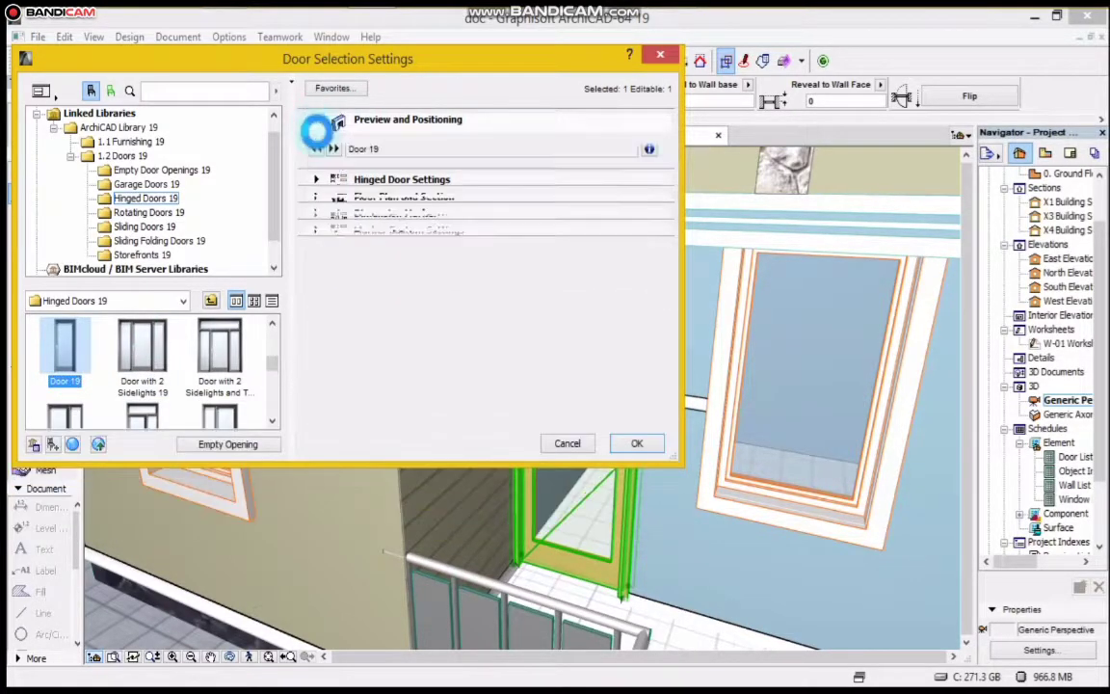
pyautogui.click(316, 119)
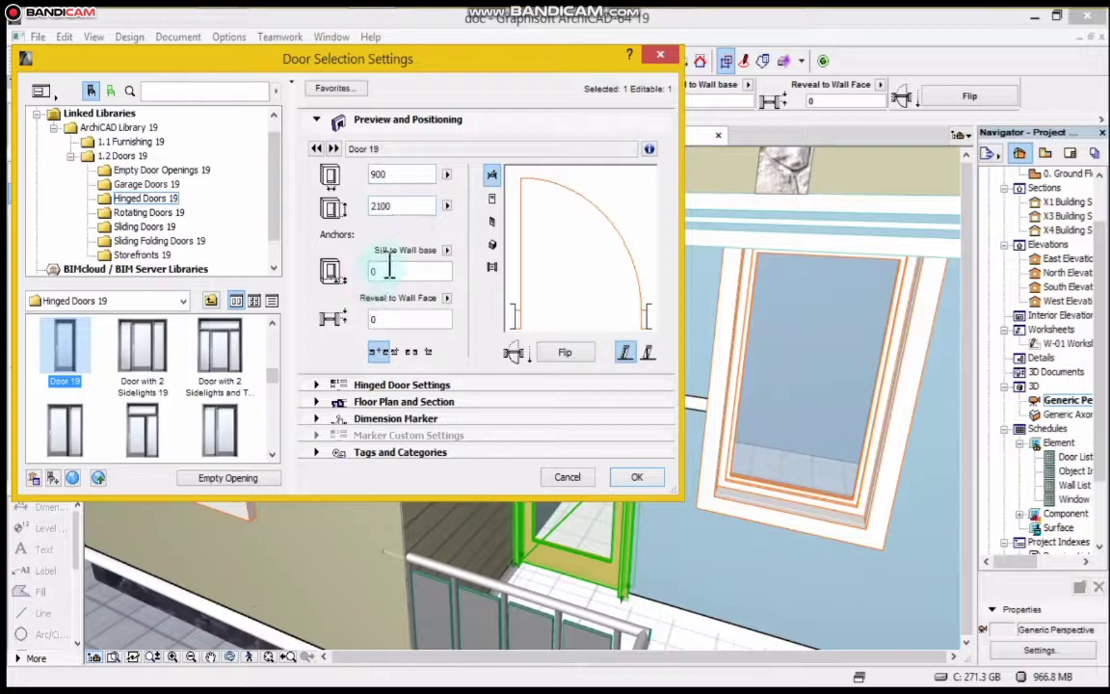
pyautogui.moveTo(393, 305)
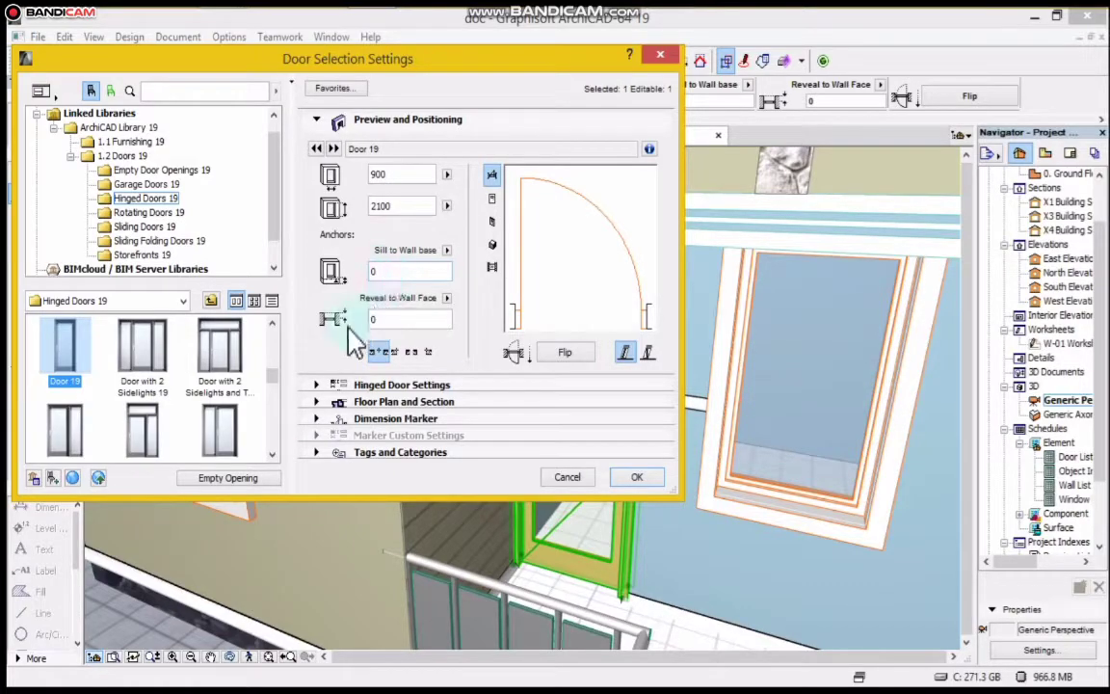
pyautogui.moveTo(345, 390)
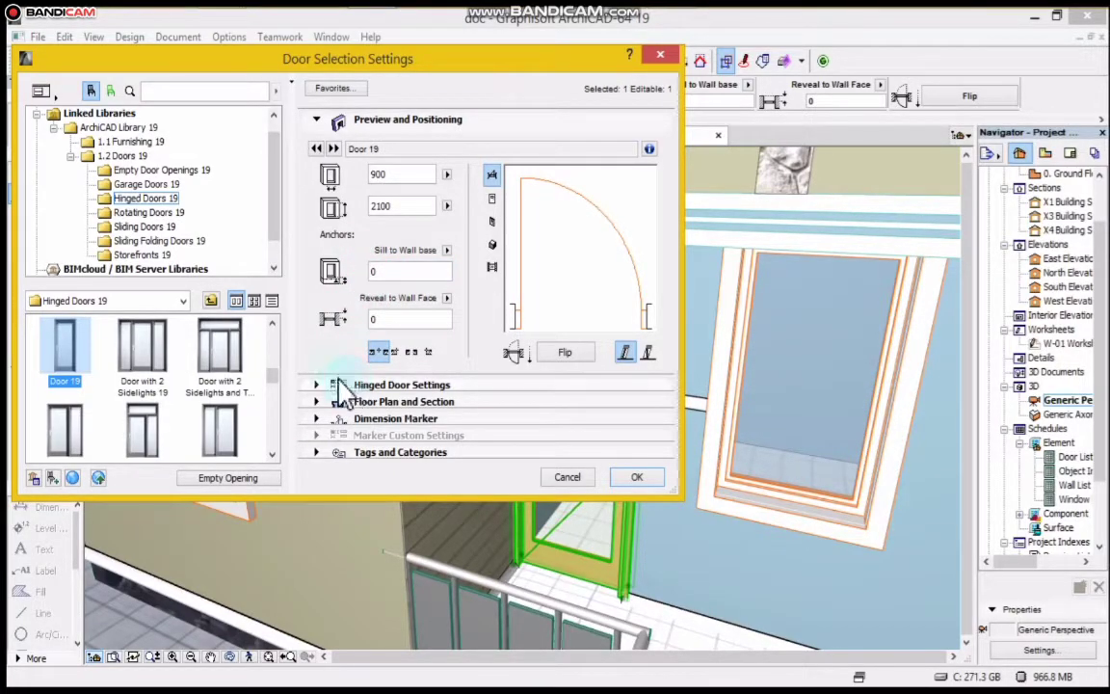
pyautogui.click(316, 119)
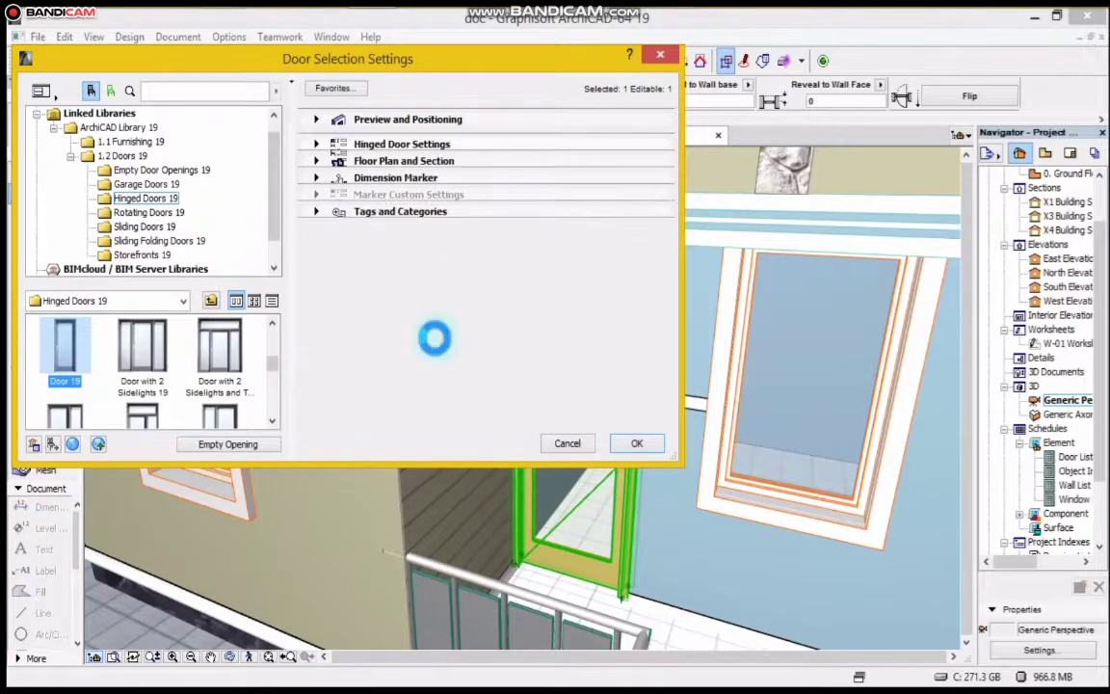
# Step: Expand Hinged Door Settings and return to the Door Settings and Opening page
pyautogui.click(401, 142)
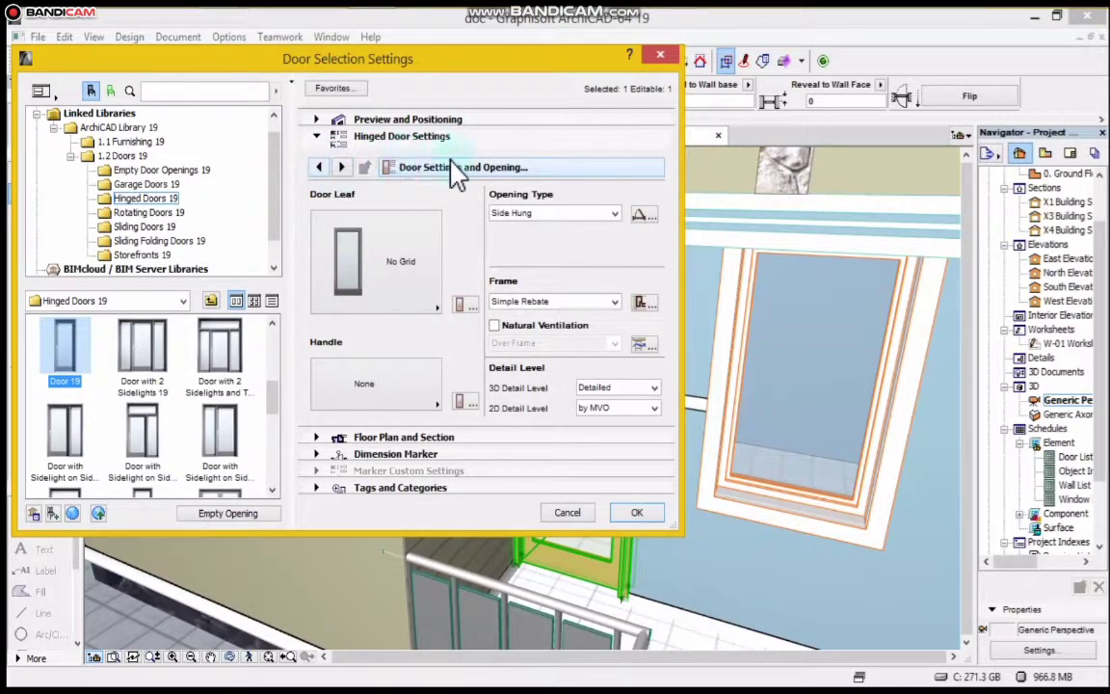
pyautogui.click(460, 166)
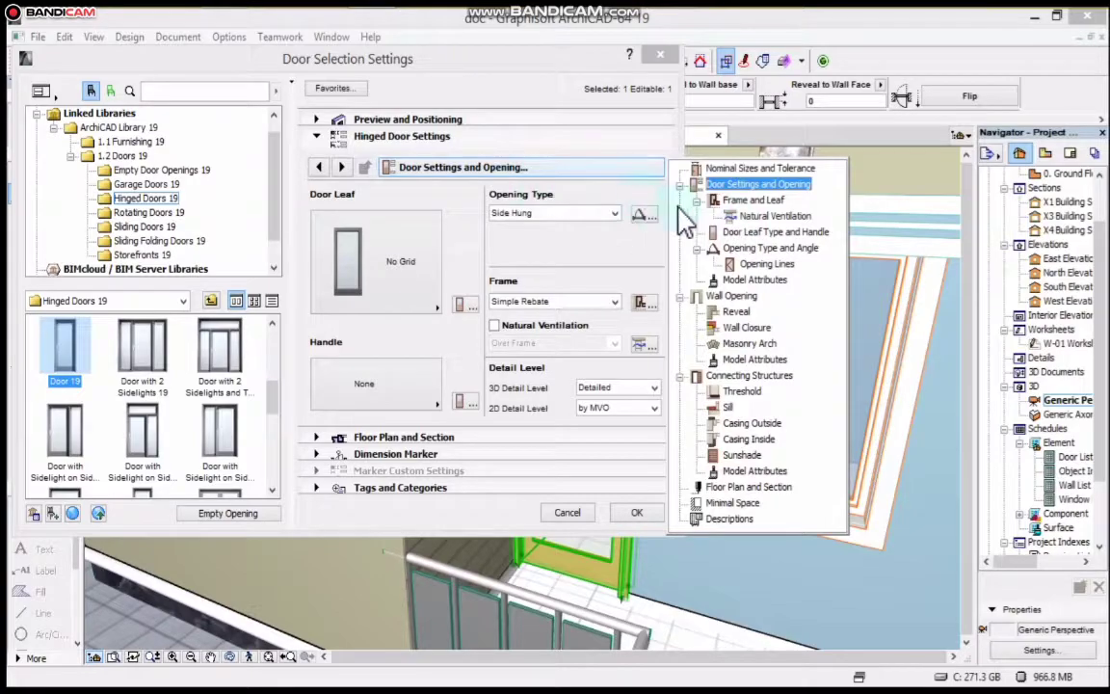
pyautogui.moveTo(414, 193)
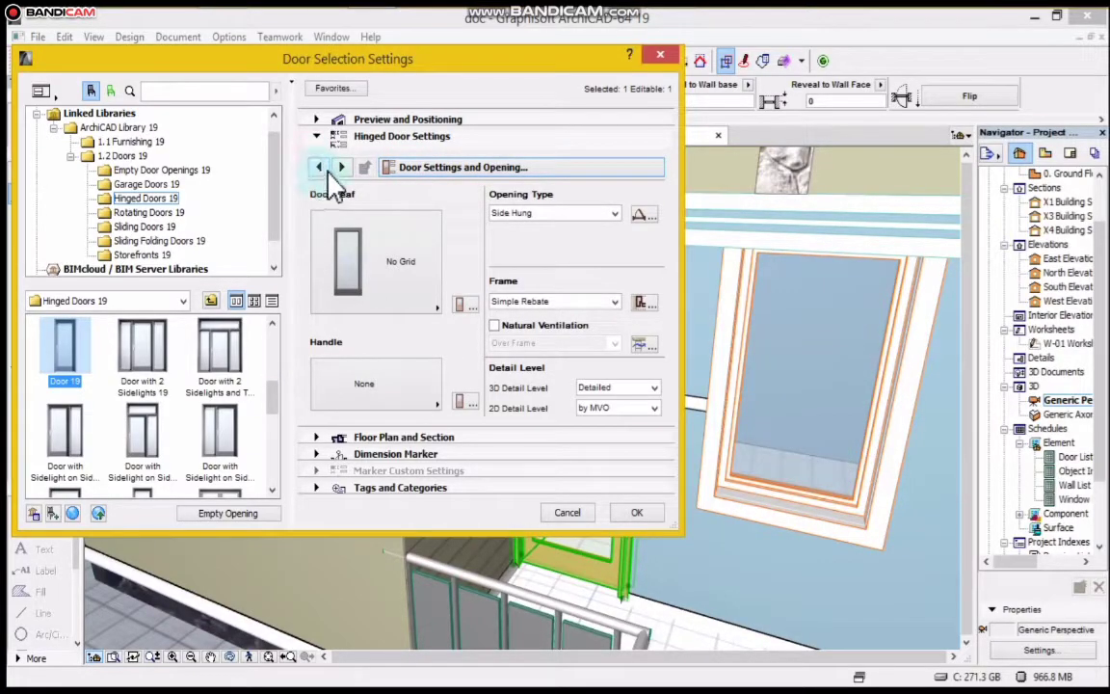
pyautogui.click(343, 165)
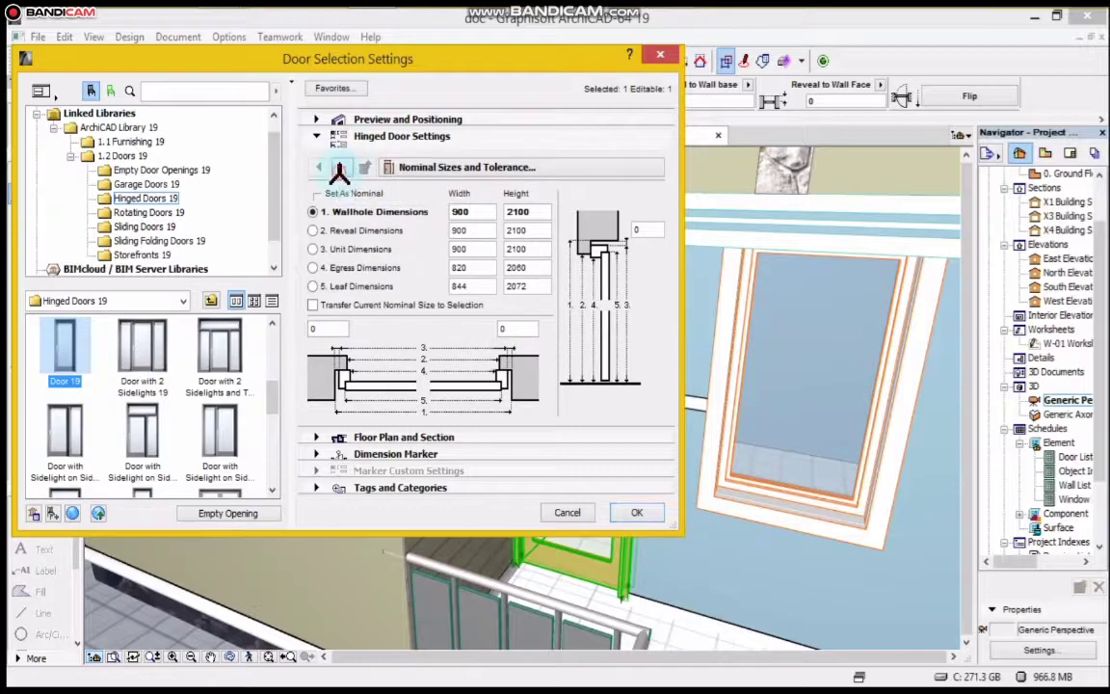
pyautogui.click(342, 166)
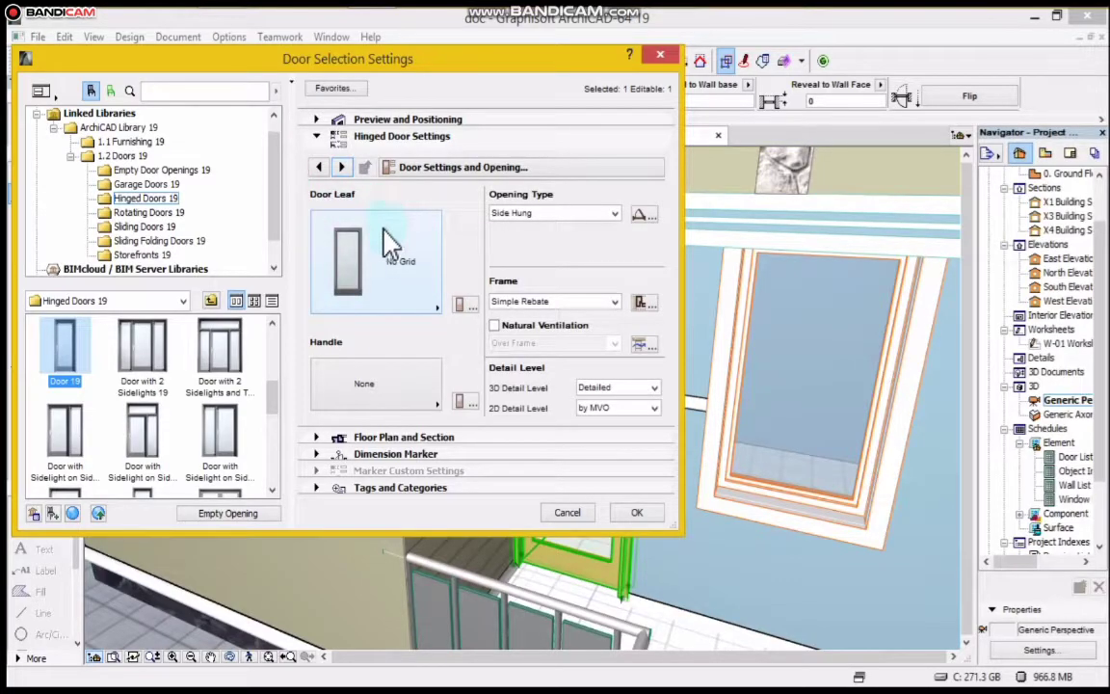
pyautogui.moveTo(422, 288)
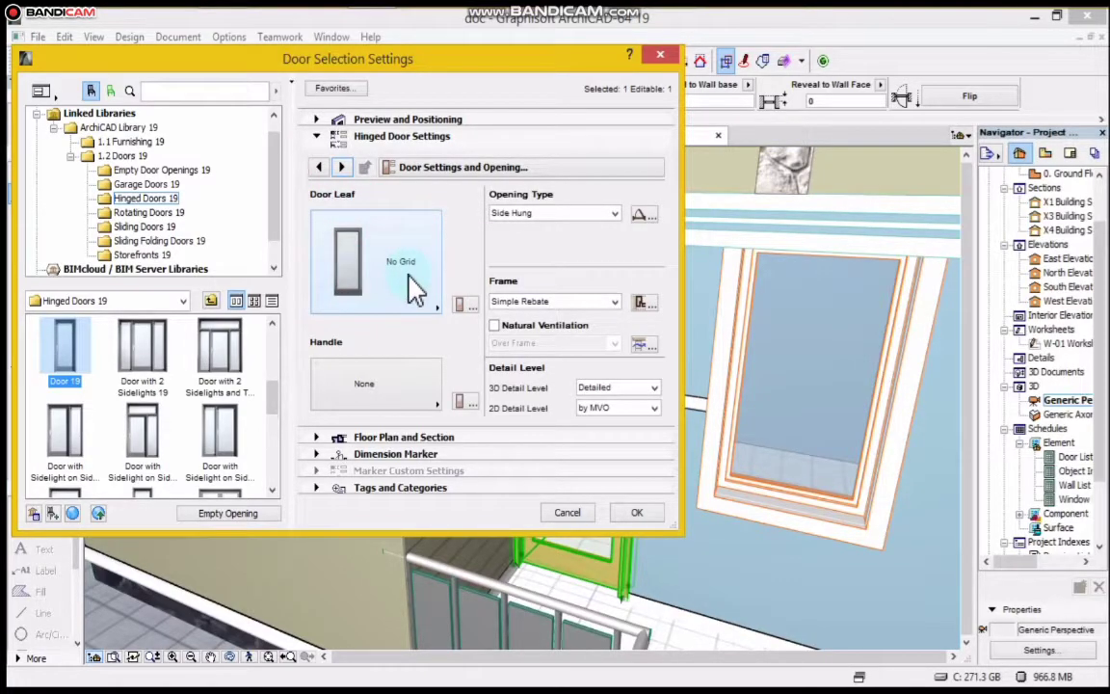
# Step: Choose the Style 2 door leaf and Handle 6 for the door
pyautogui.click(401, 260)
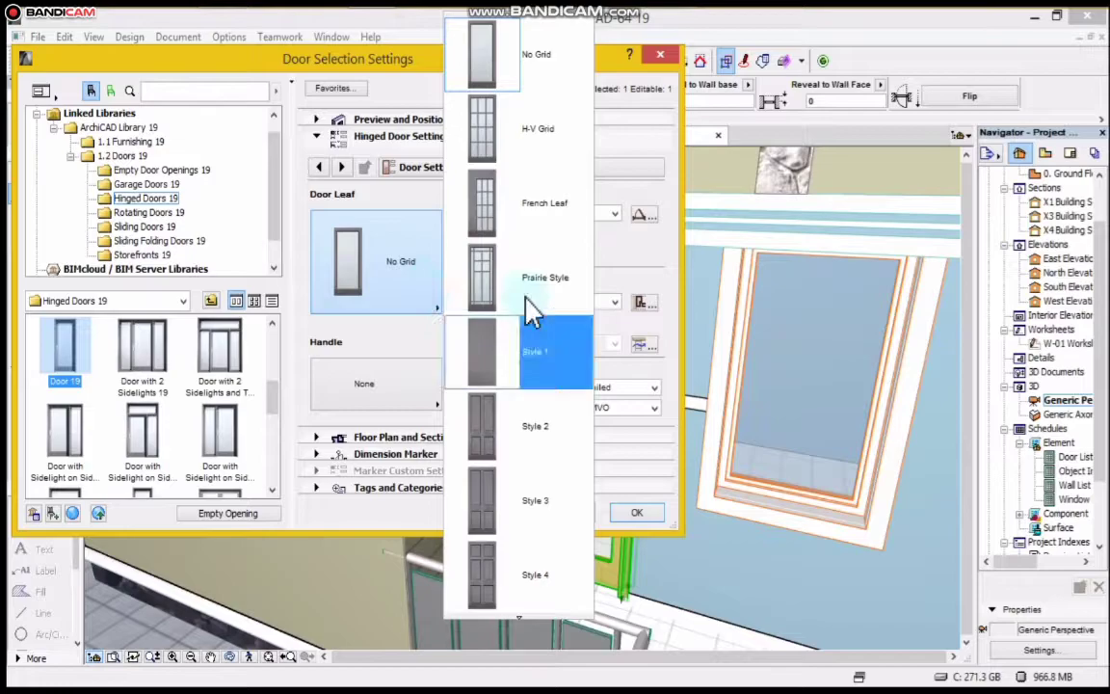
pyautogui.moveTo(543, 277)
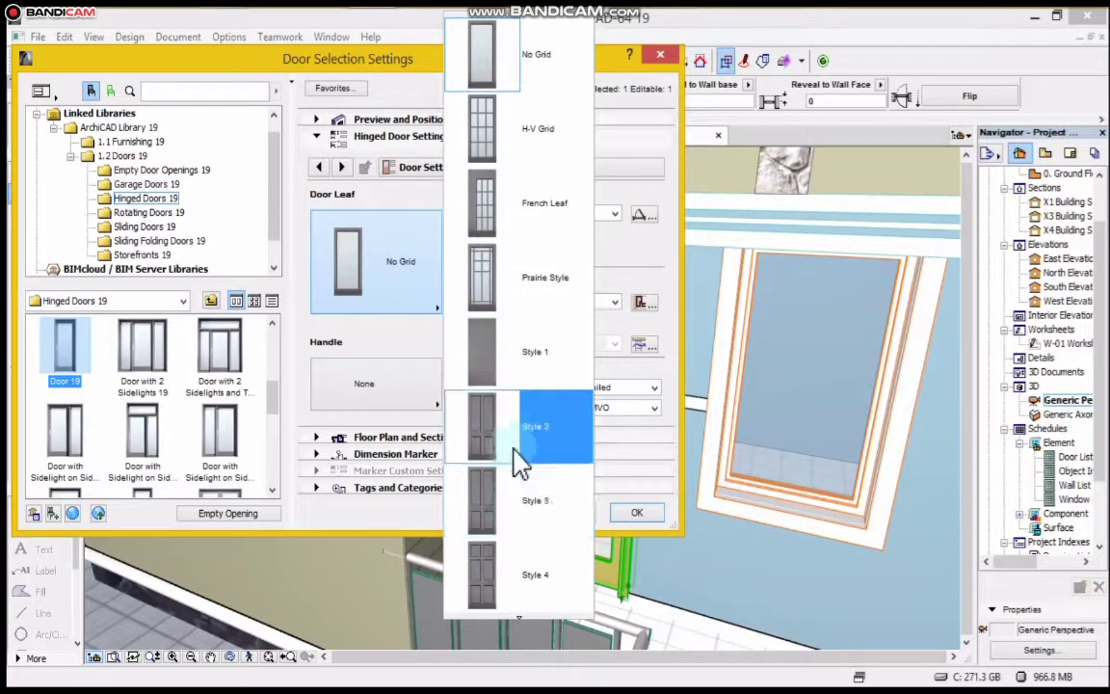
pyautogui.click(536, 426)
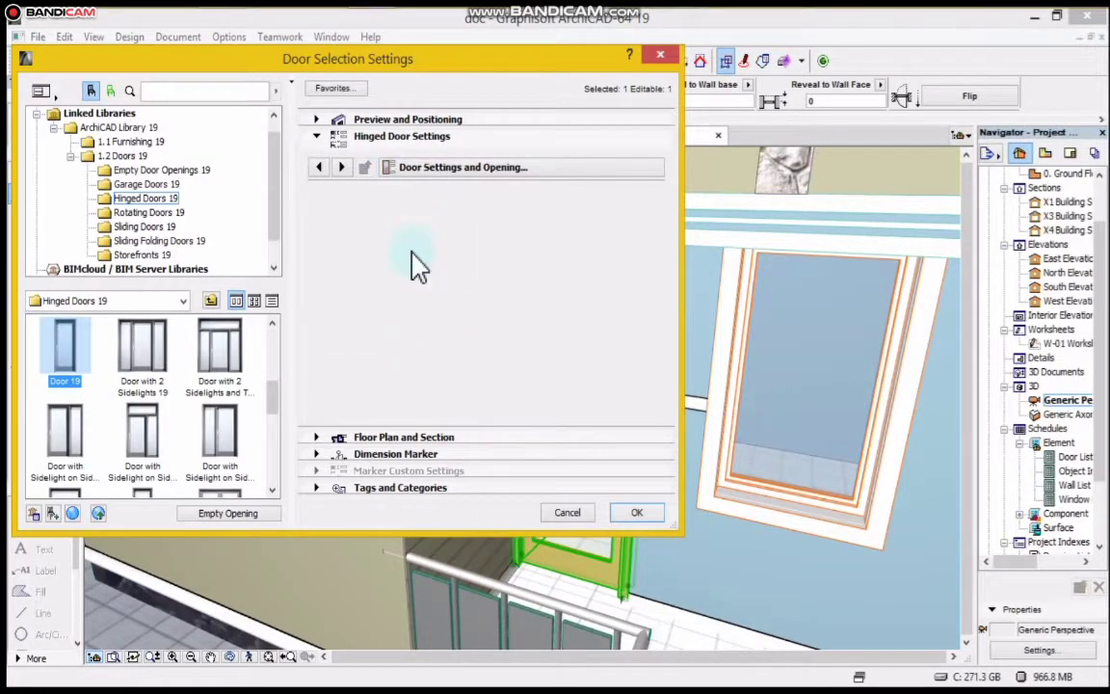
pyautogui.click(459, 166)
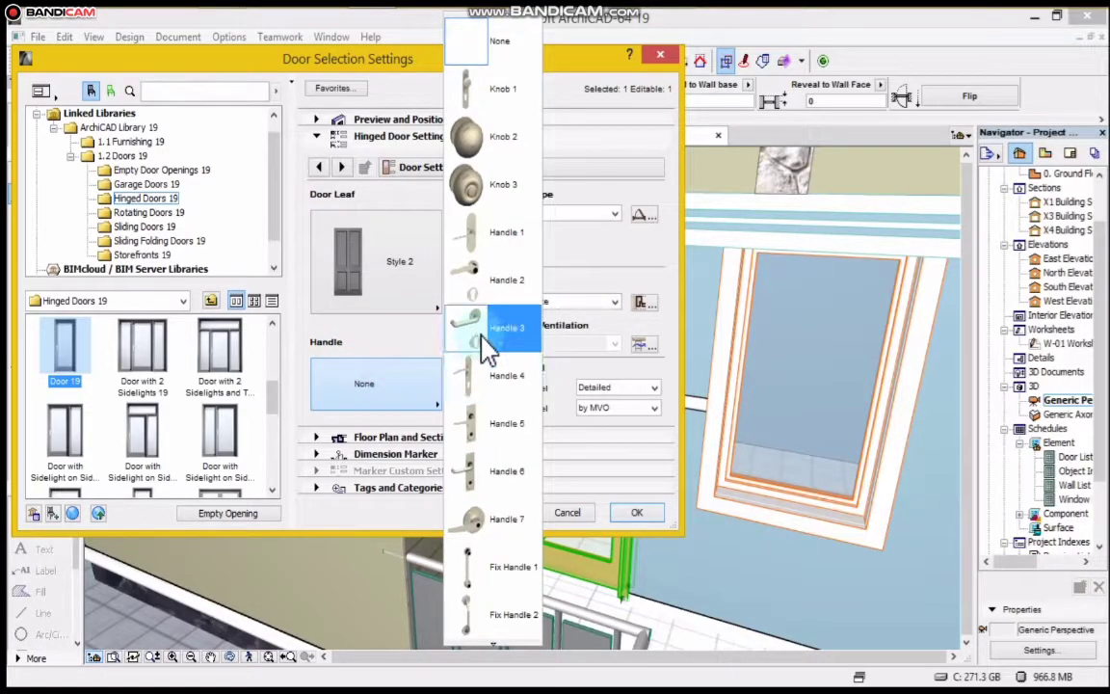
pyautogui.moveTo(489, 490)
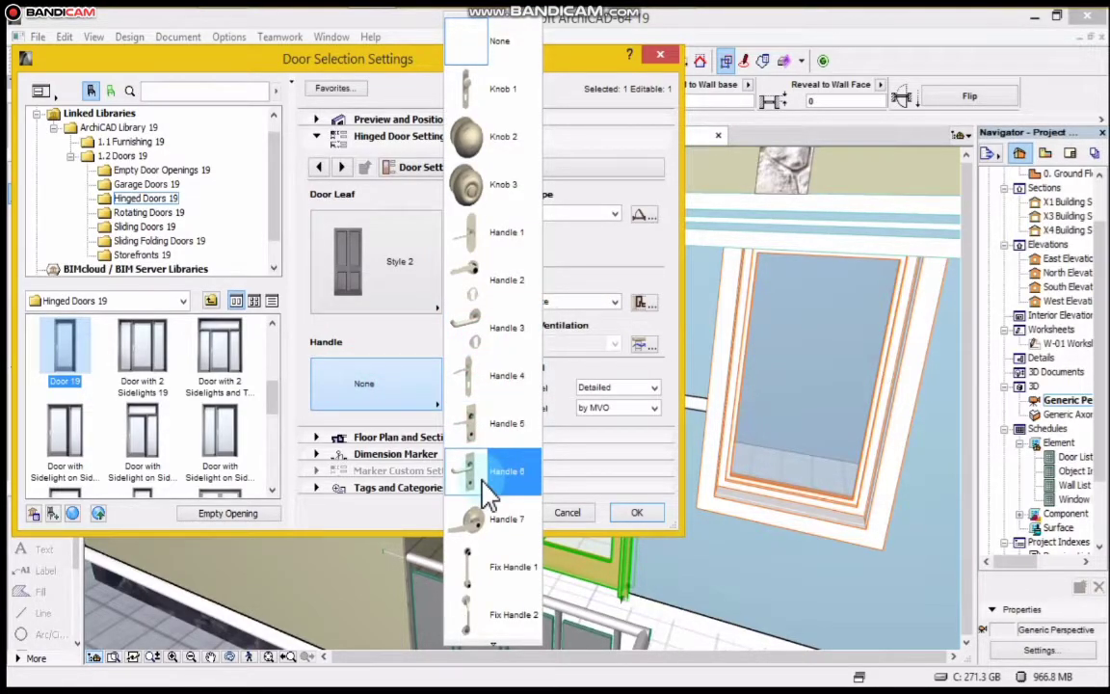
pyautogui.moveTo(461, 501)
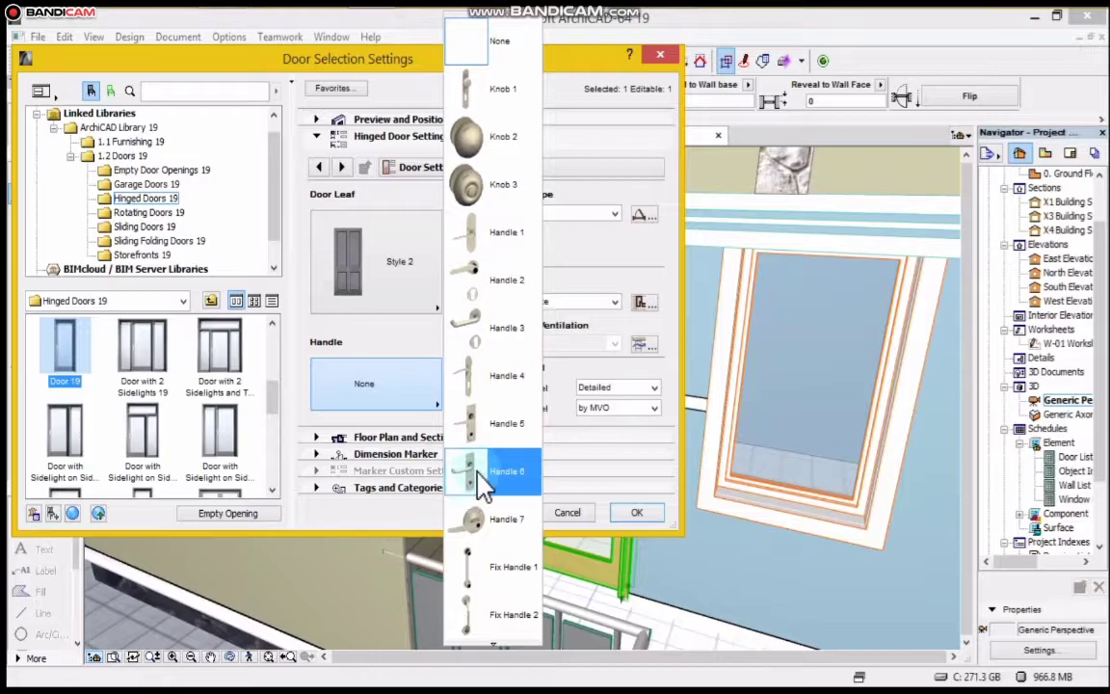
pyautogui.click(491, 470)
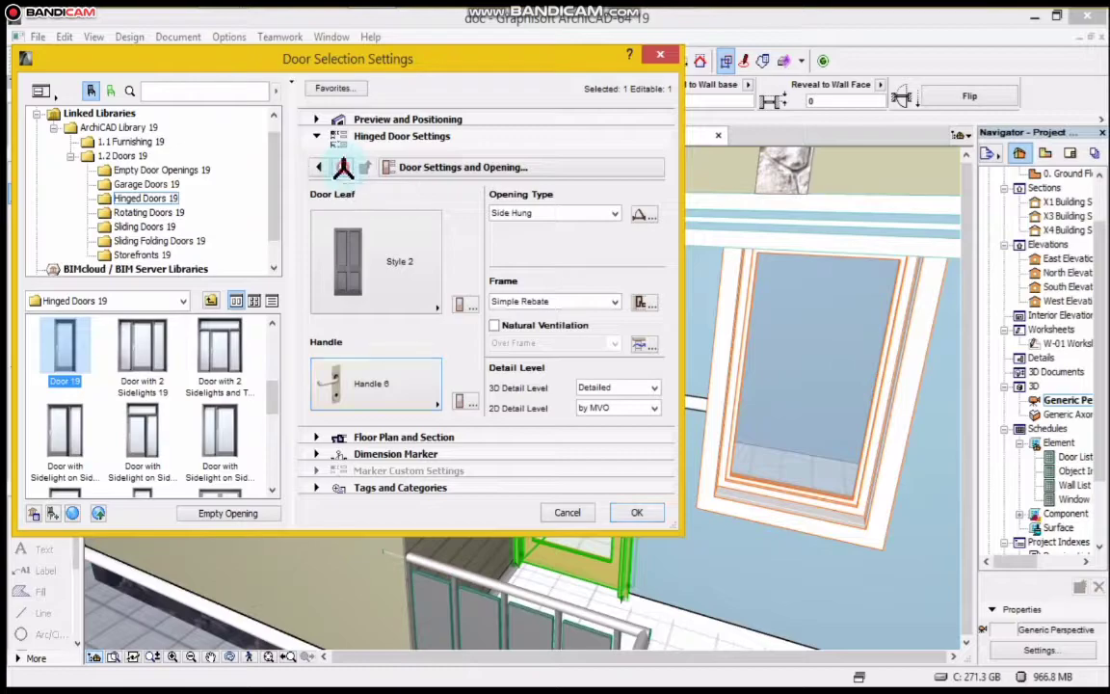
# Step: Set a uniform frame width of 50 and adjust the door's 3D opening angle
pyautogui.click(343, 165)
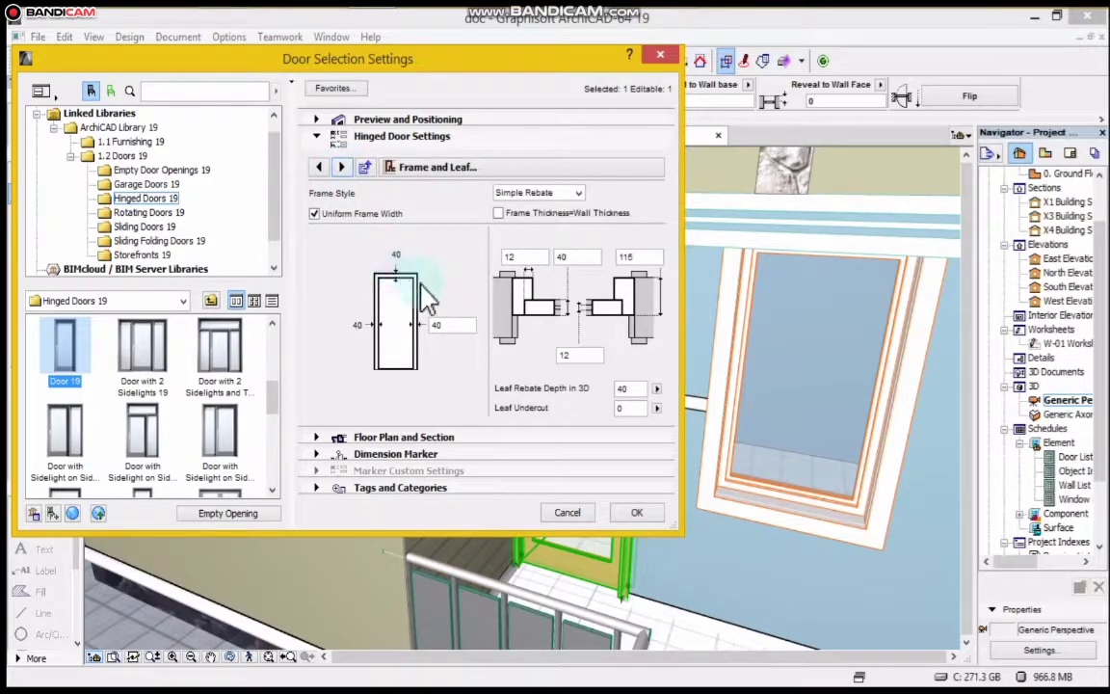
pyautogui.moveTo(439, 326)
pyautogui.write('50')
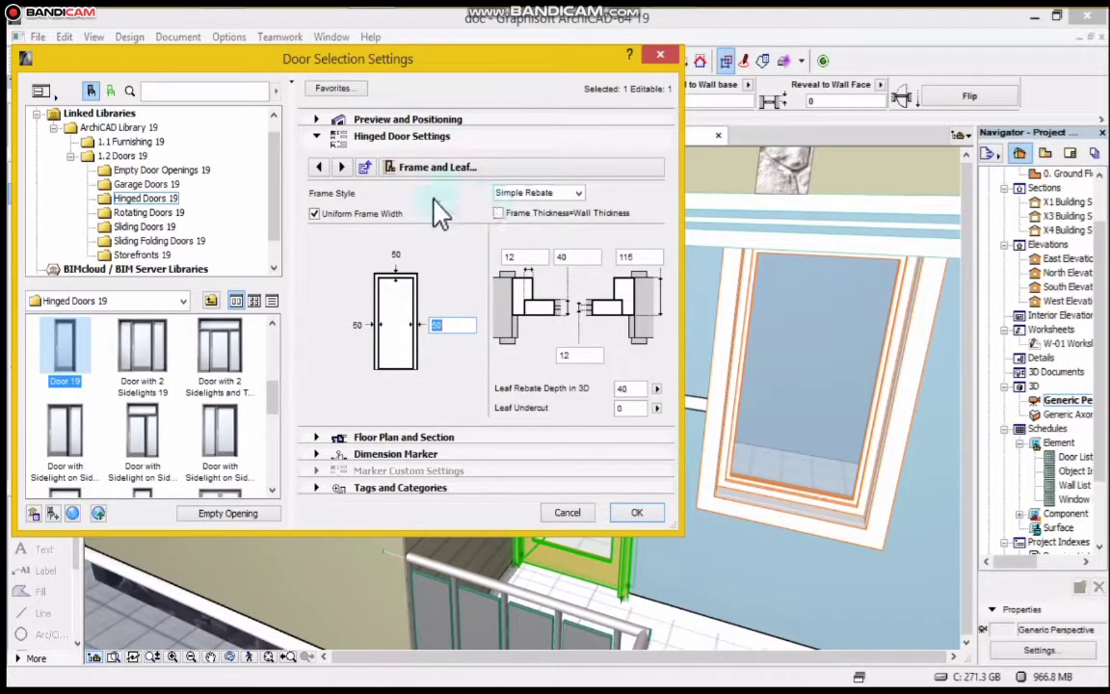
pyautogui.click(343, 166)
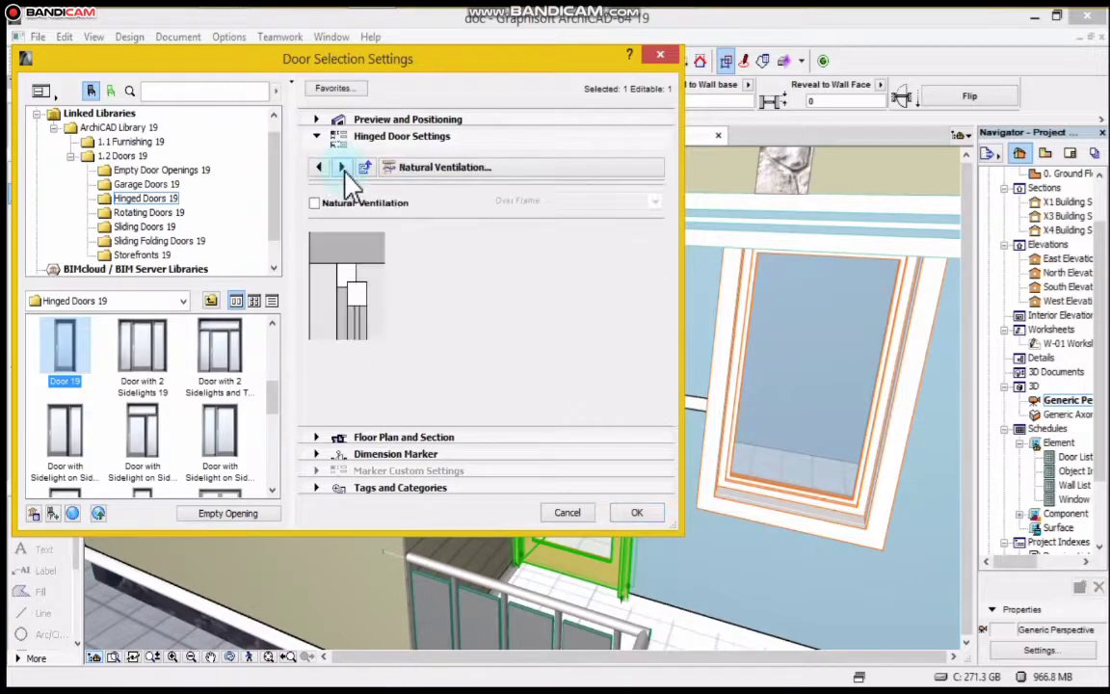
pyautogui.click(320, 166)
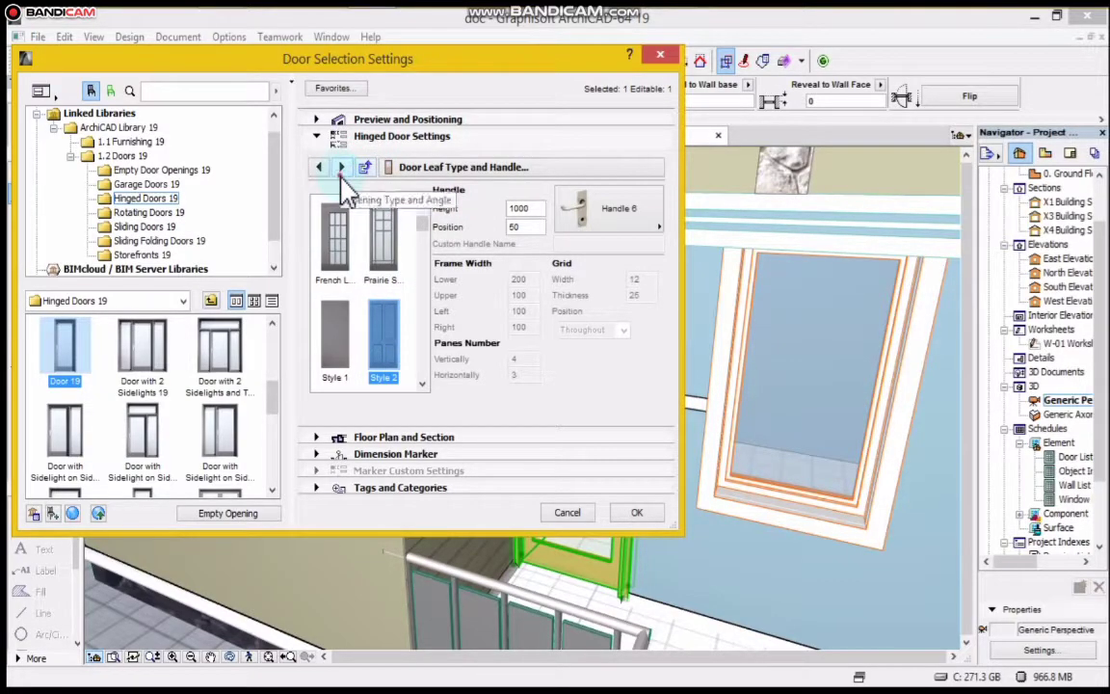
pyautogui.click(343, 166)
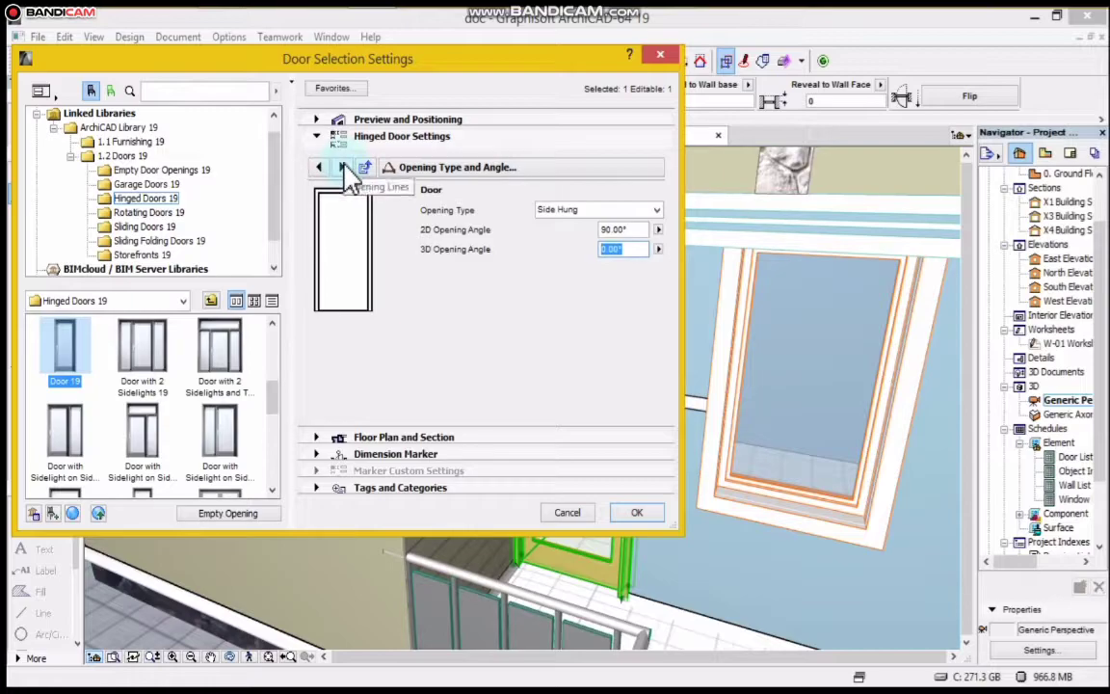
pyautogui.click(341, 165)
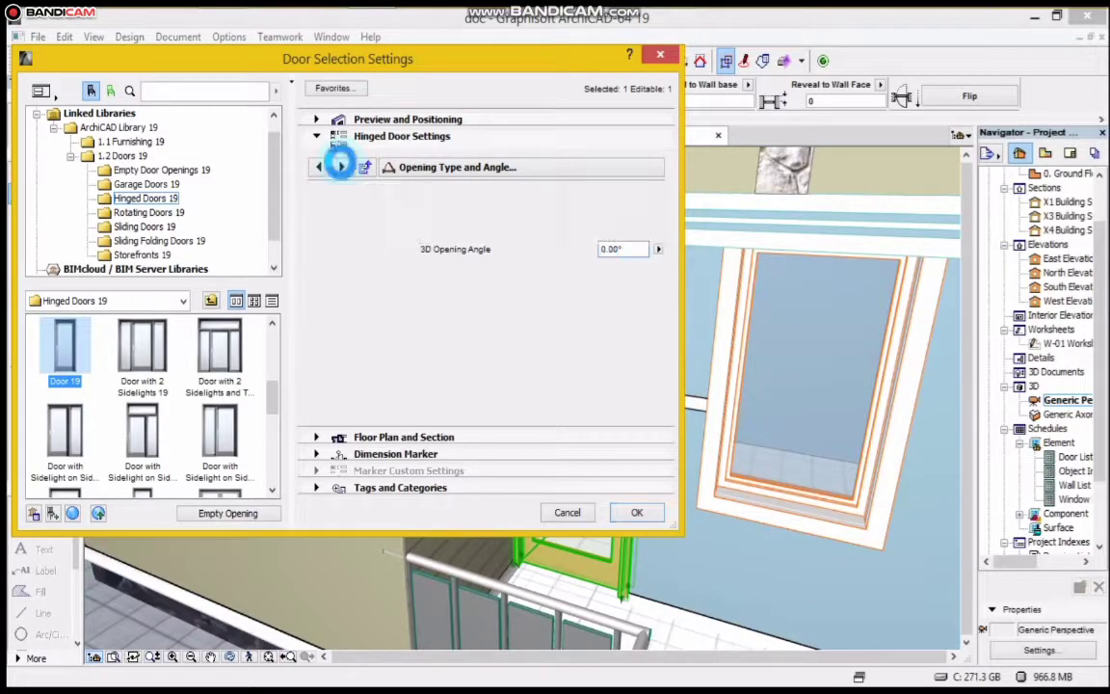
# Step: Override model view options for 3D opening lines and reach Model Attributes
pyautogui.click(341, 166)
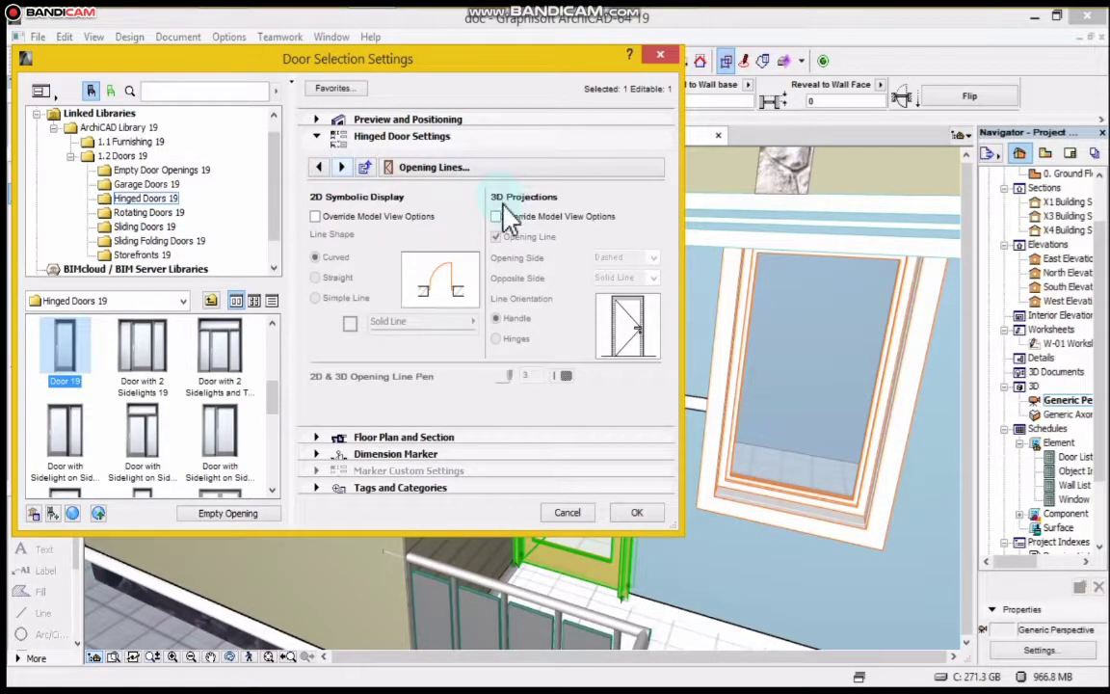
pyautogui.click(495, 216)
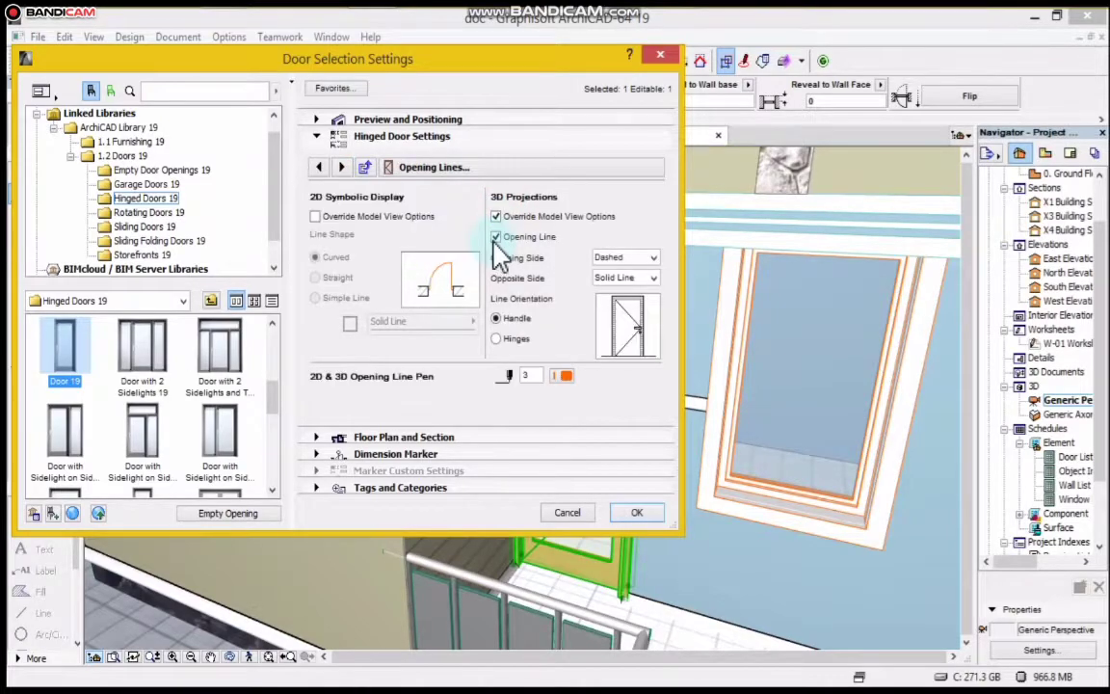
pyautogui.click(494, 235)
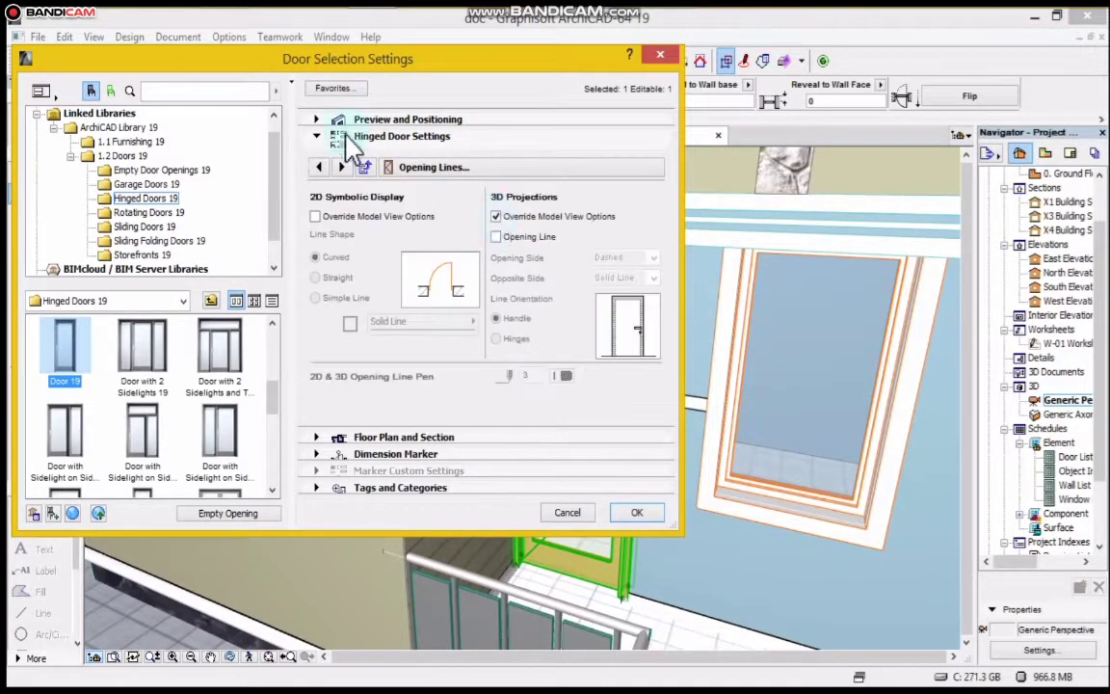
pyautogui.click(343, 166)
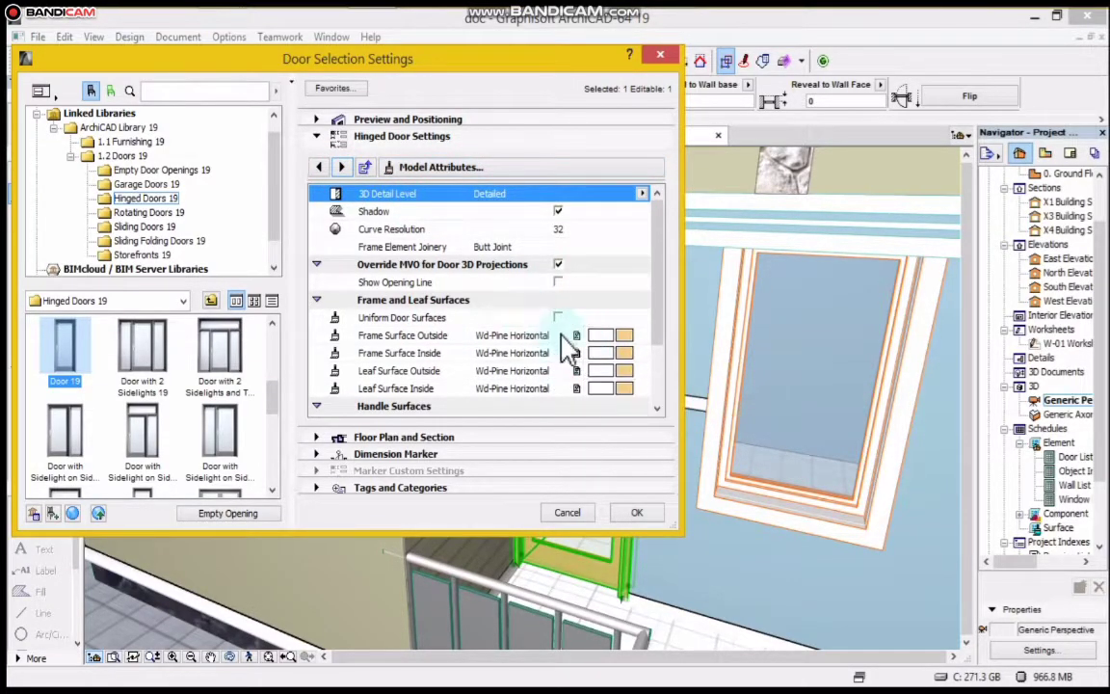
# Step: Make frame and leaf surfaces uniform and assign them Mtl-Chrome
pyautogui.click(400, 316)
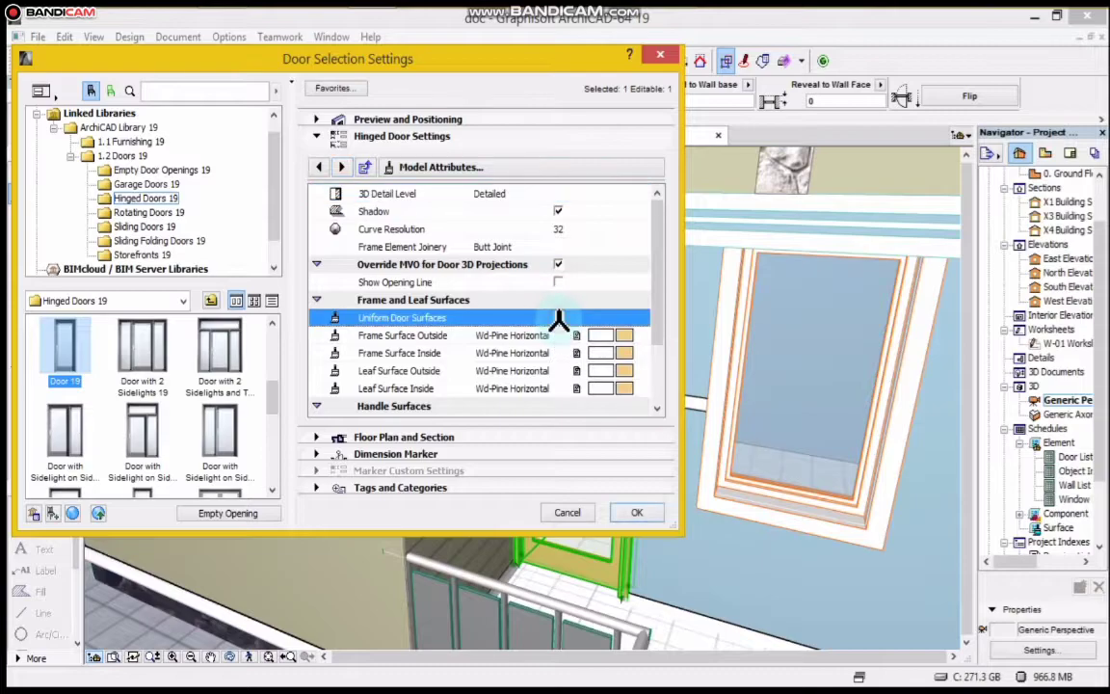
pyautogui.click(575, 335)
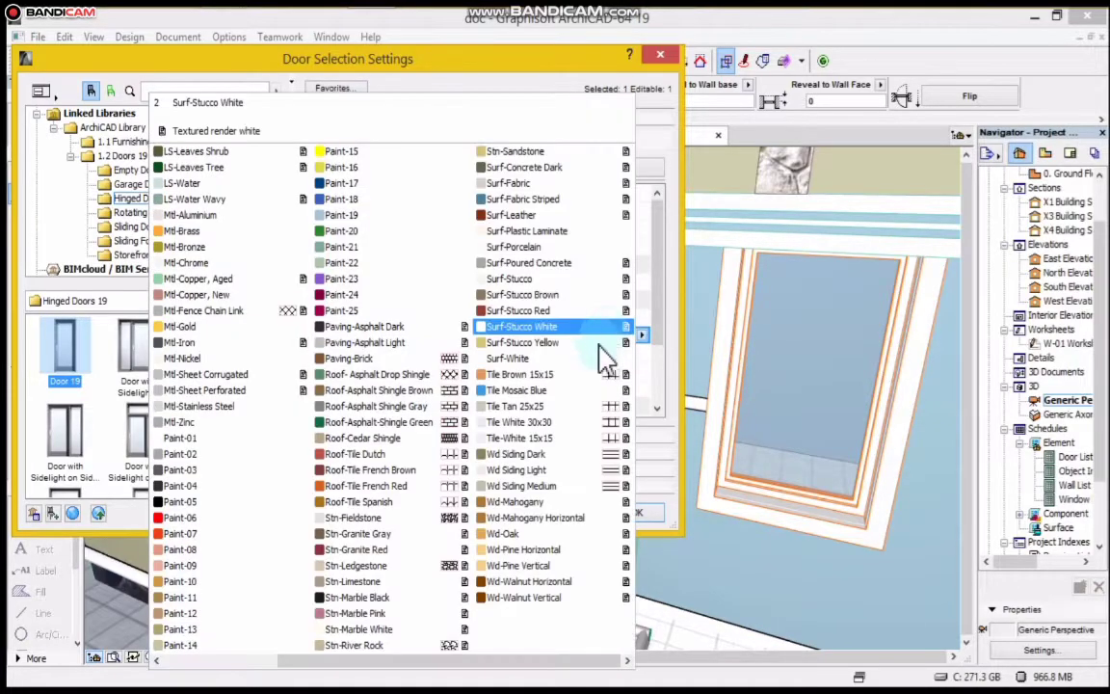
pyautogui.click(528, 582)
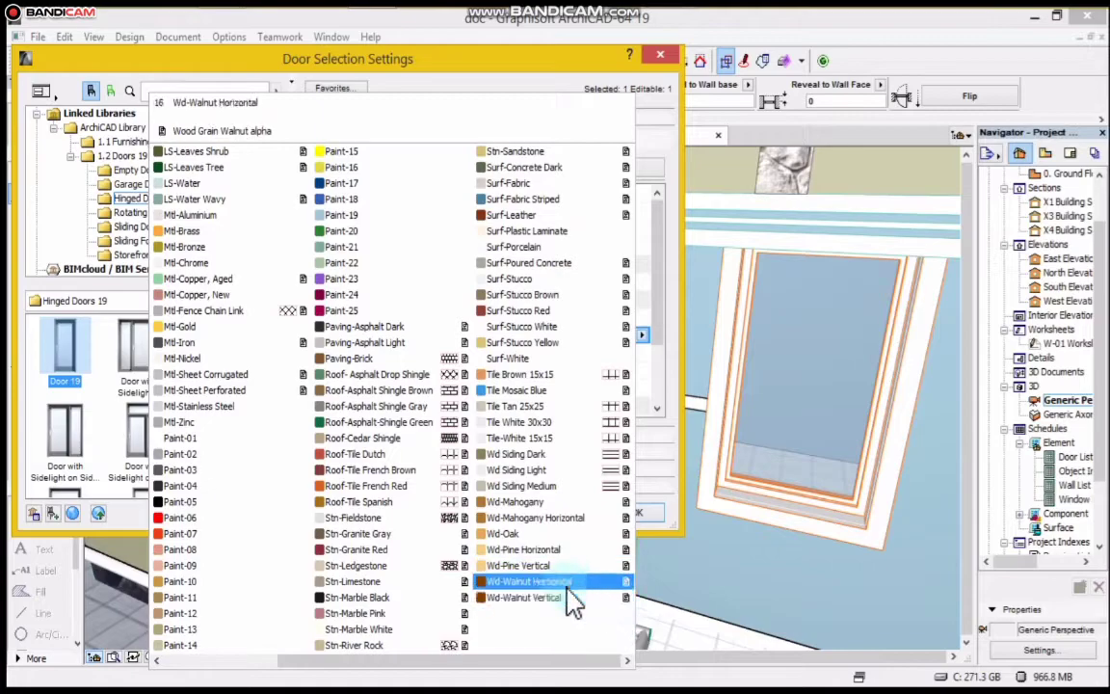
pyautogui.click(185, 246)
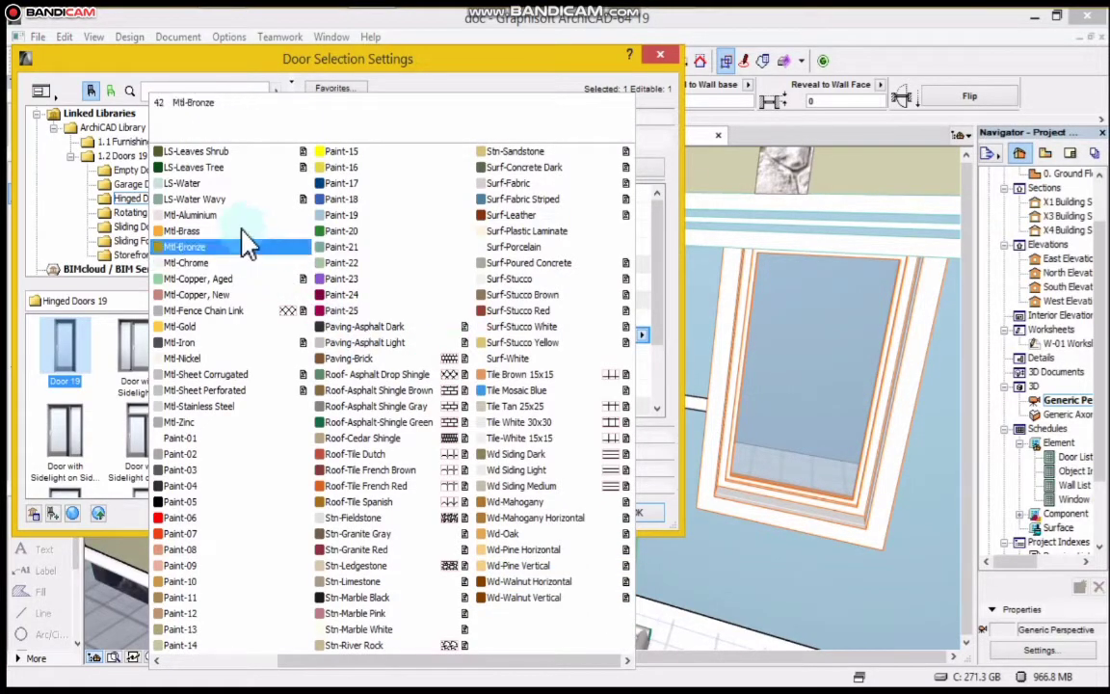
pyautogui.click(189, 262)
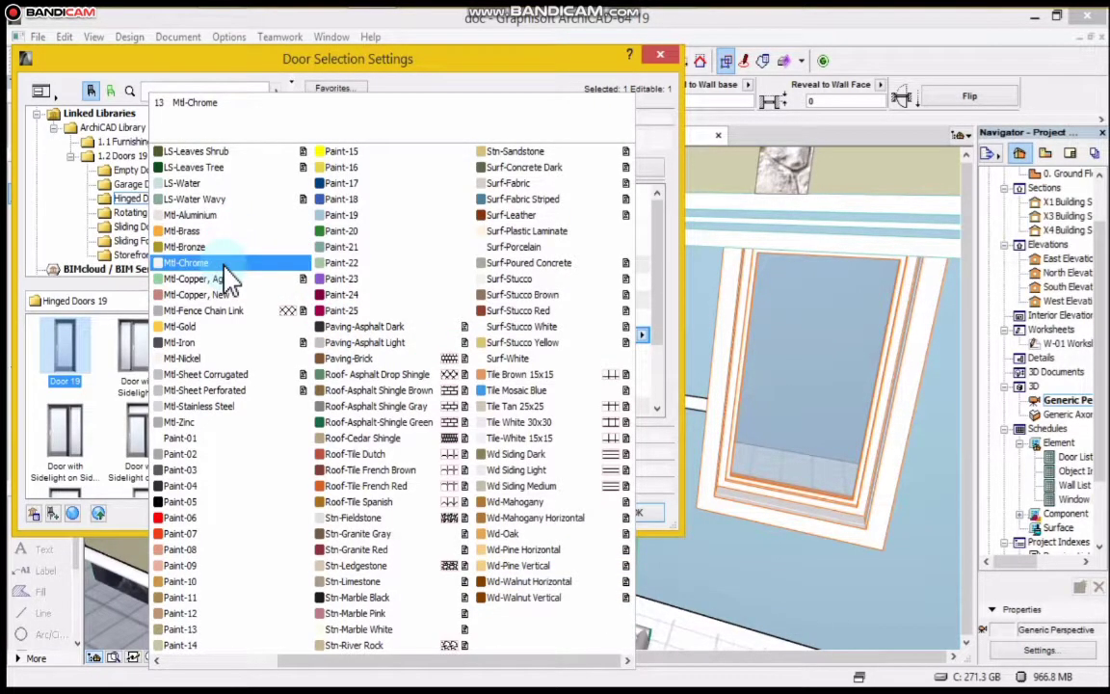
pyautogui.click(188, 262)
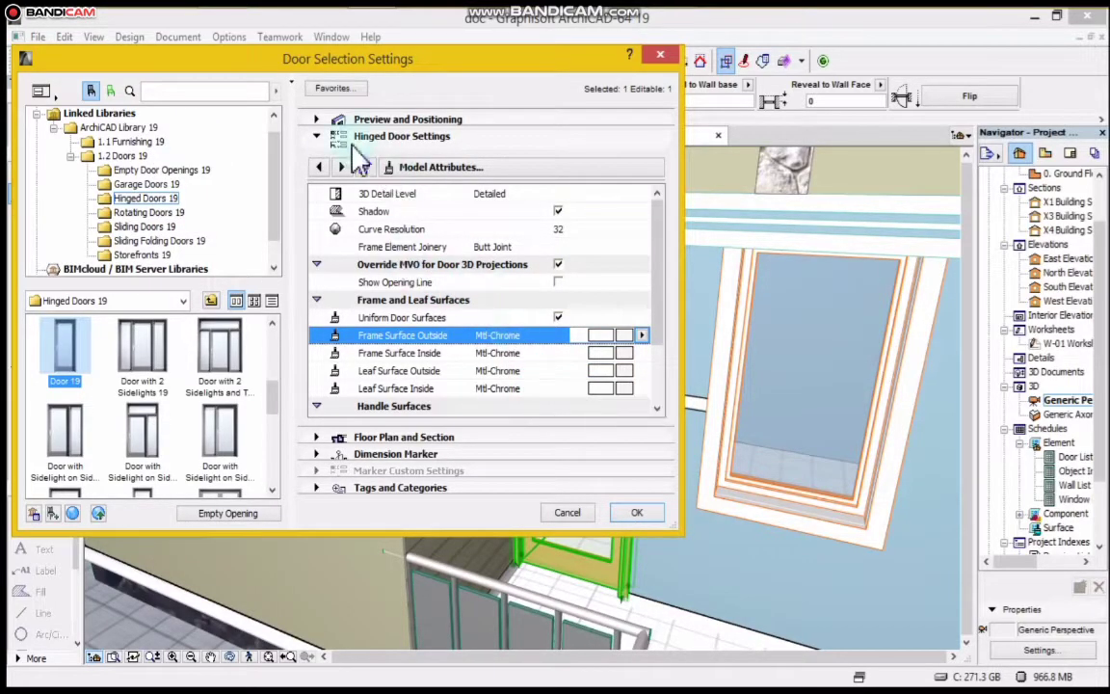
pyautogui.click(339, 166)
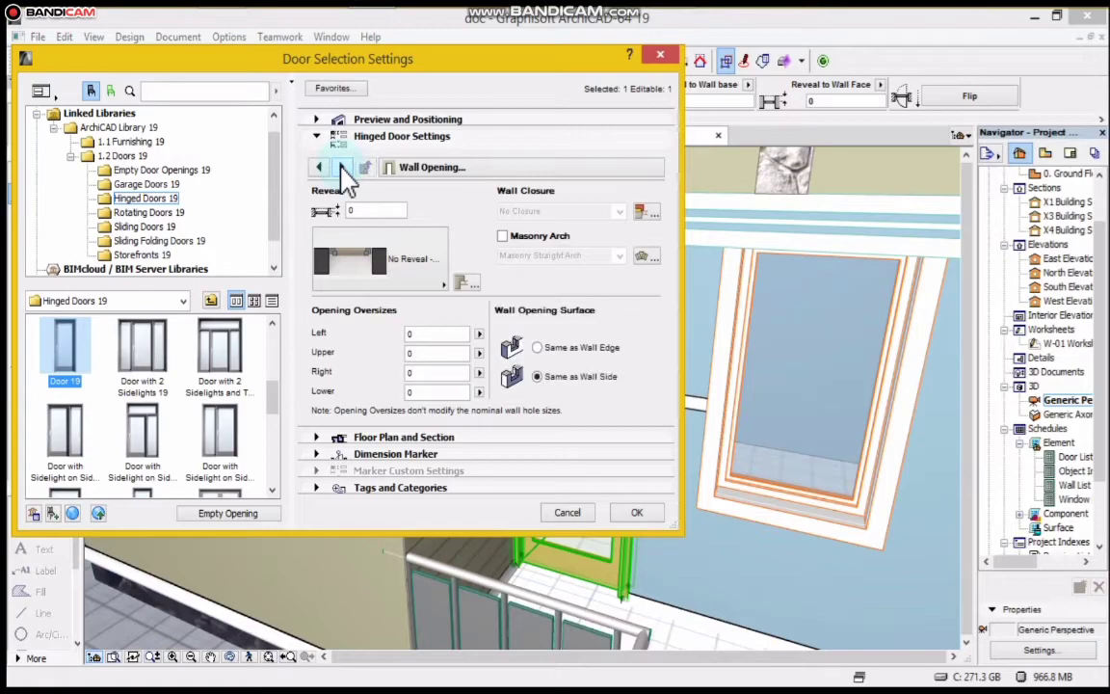
# Step: Turn on outside and inside casings and set the outside casing dimension to 40
pyautogui.click(339, 165)
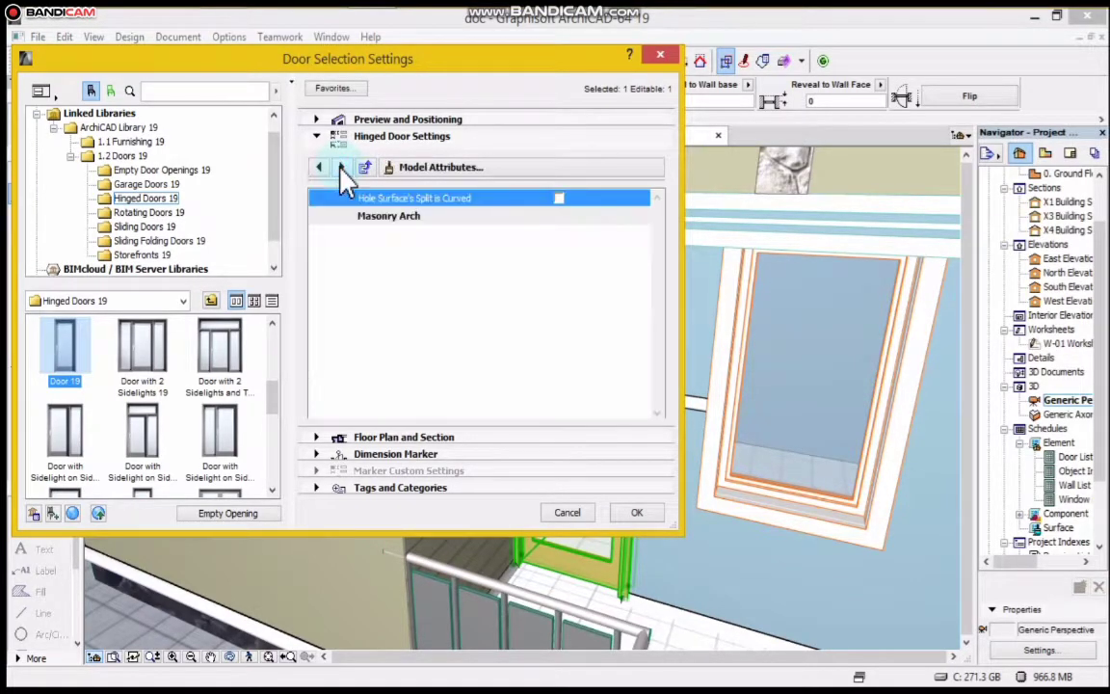
pyautogui.click(341, 166)
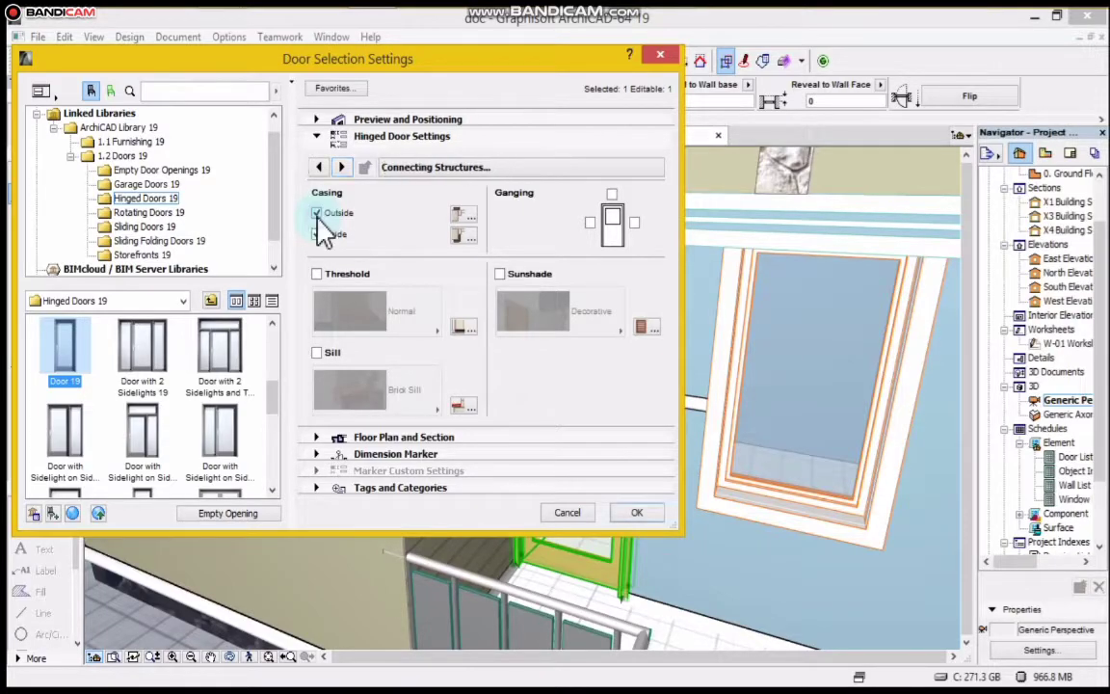
pyautogui.click(316, 212)
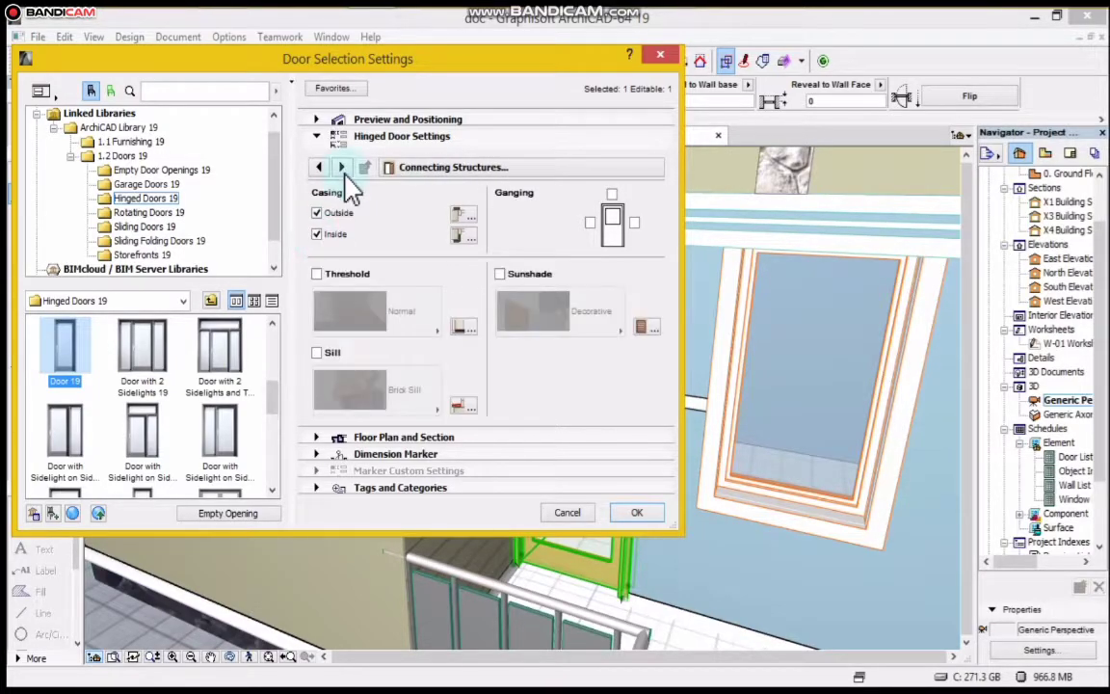
pyautogui.click(343, 166)
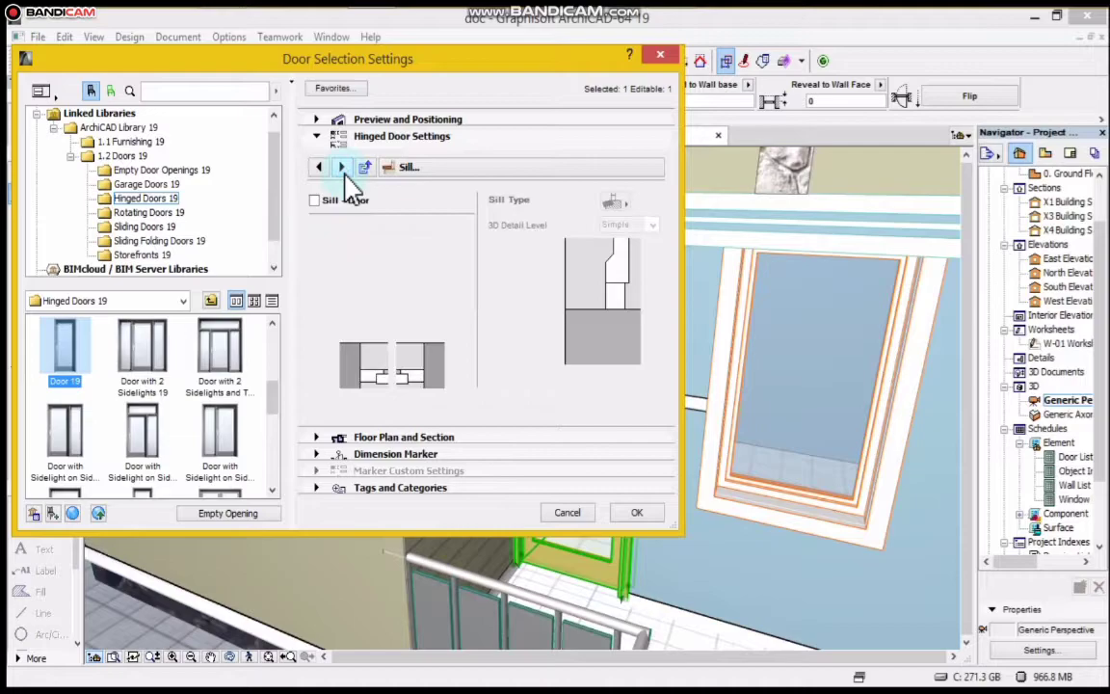
pyautogui.click(343, 166)
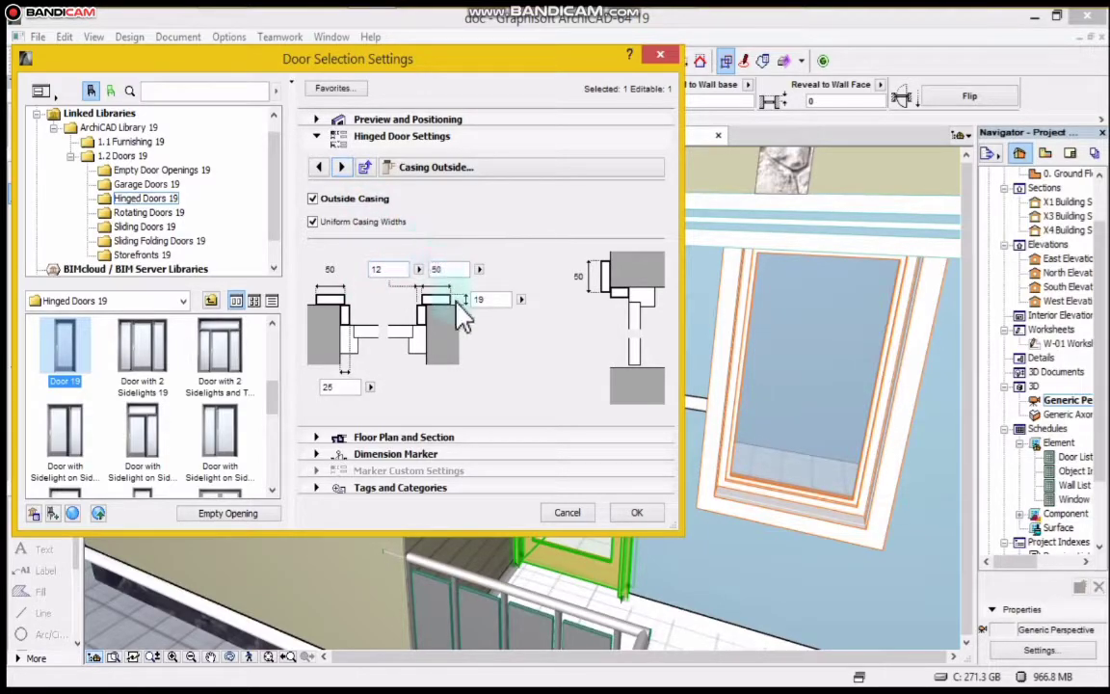
pyautogui.moveTo(478, 299)
pyautogui.write('40')
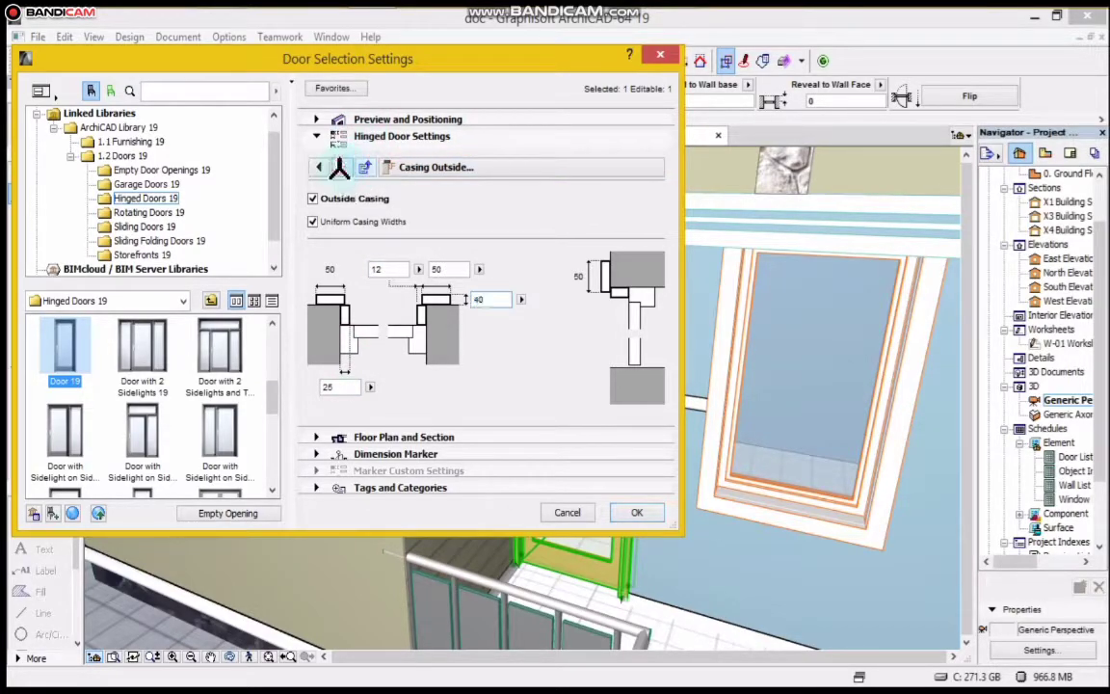
# Step: Assign Mtl-Chrome to both casing surfaces and apply the door settings with OK
pyautogui.click(341, 166)
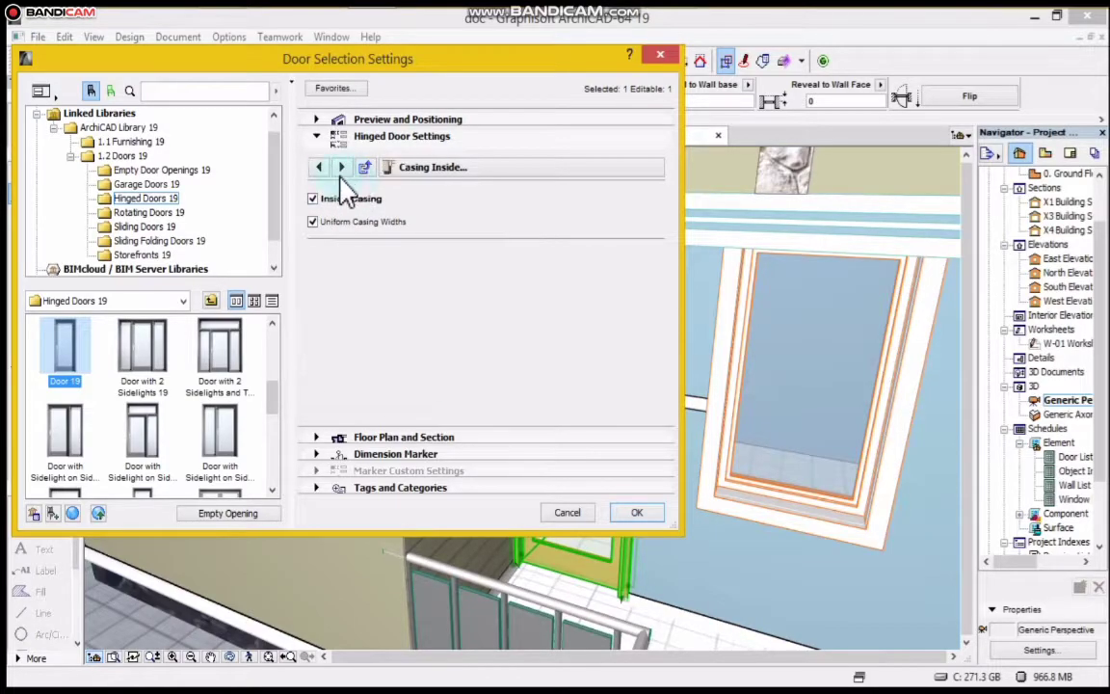
pyautogui.click(341, 166)
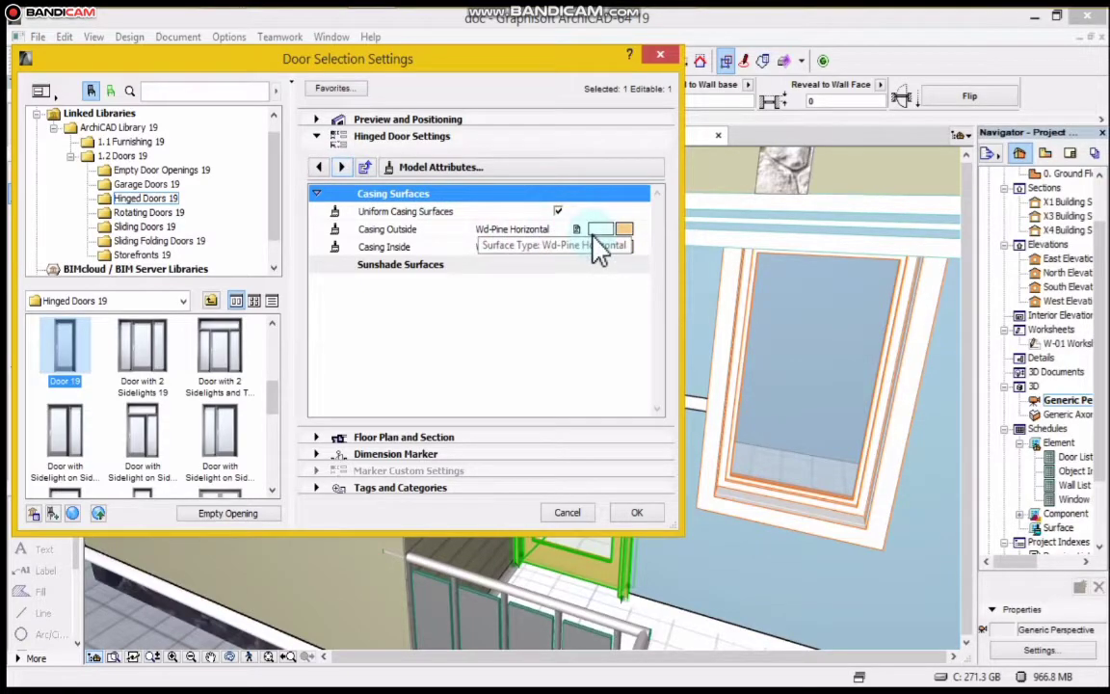
pyautogui.click(385, 227)
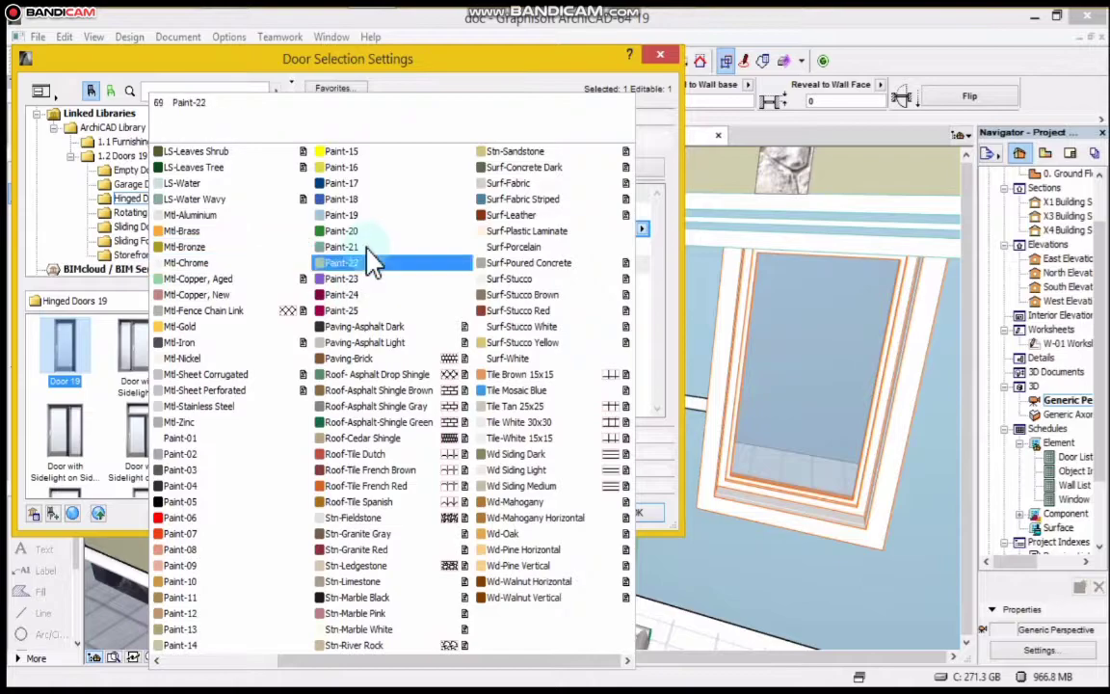
pyautogui.click(183, 343)
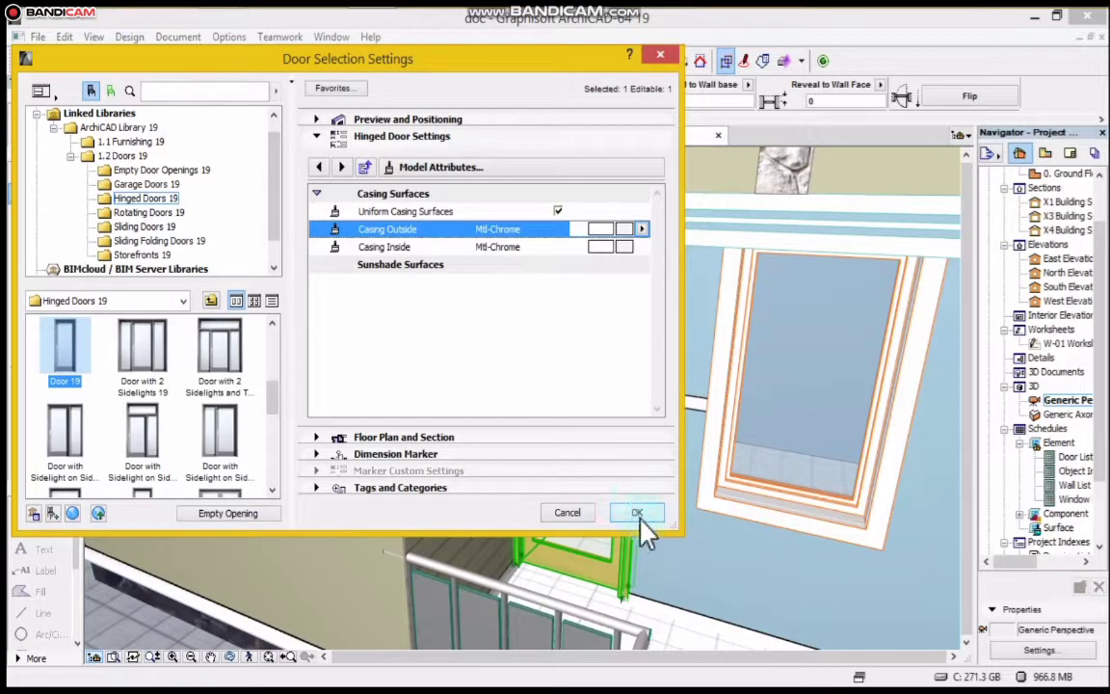
pyautogui.click(636, 513)
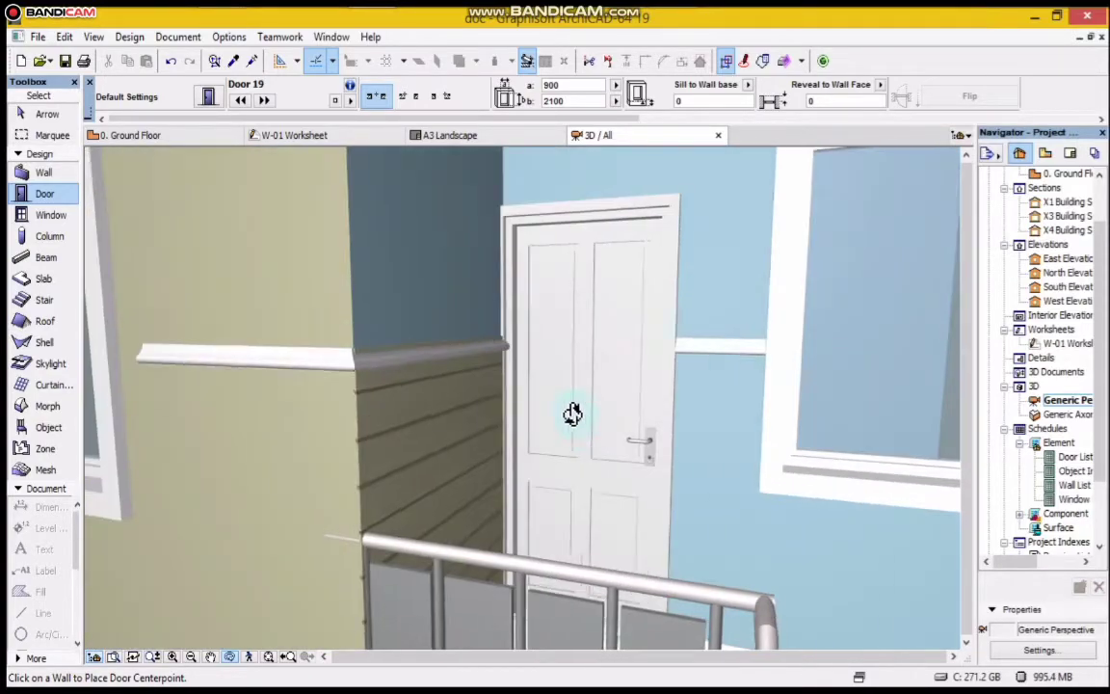
# Step: Orbit the 3D view around the panelled door set in its wall
pyautogui.moveTo(574, 415); pyautogui.dragTo(563, 458)
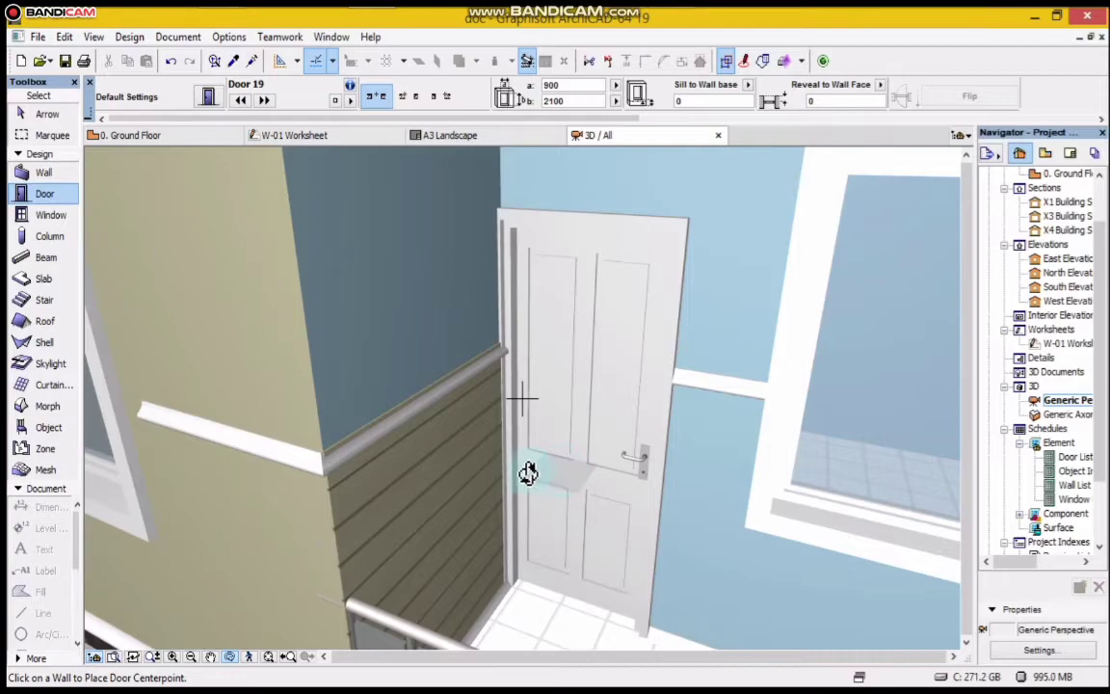
pyautogui.moveTo(410, 328)
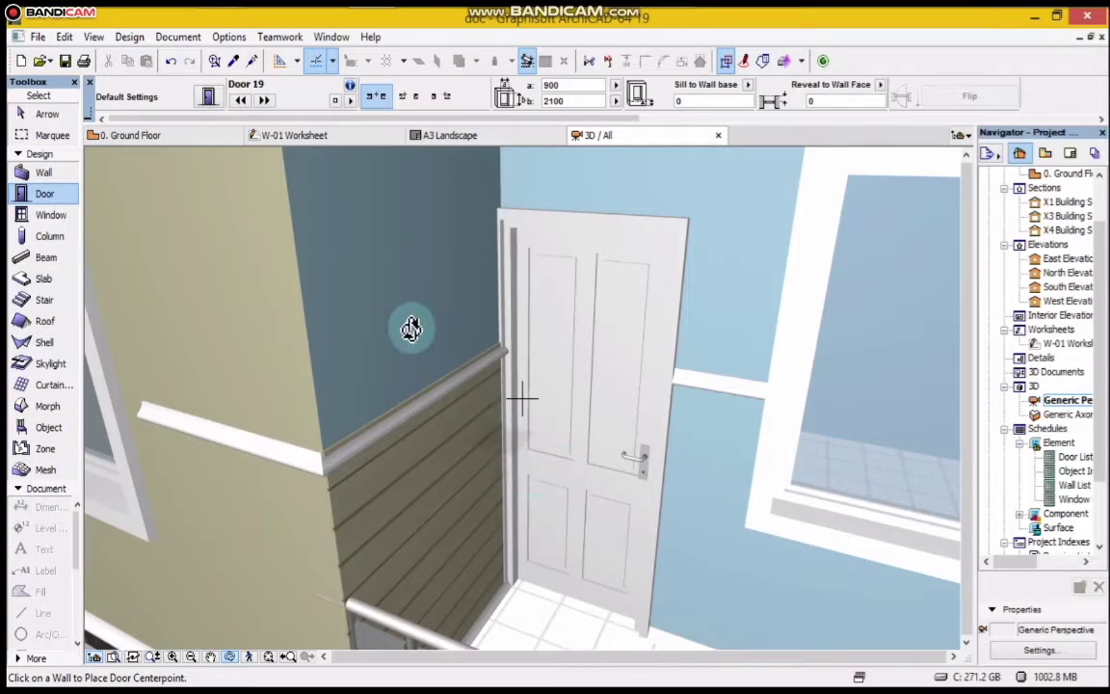